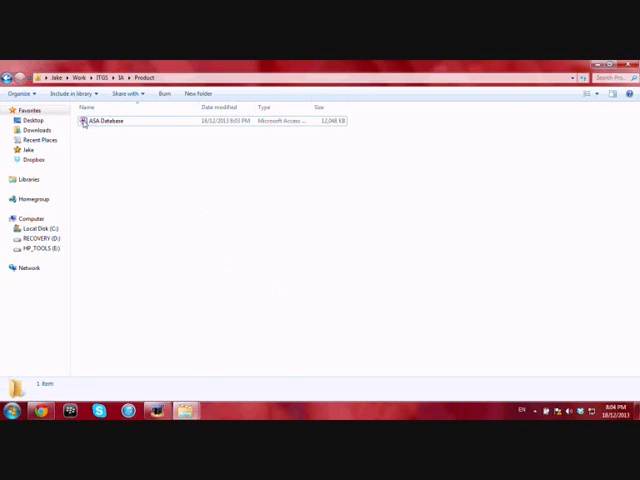
- Launch the ASA Database file in Microsoft Access from the Product folder
click(105, 120)
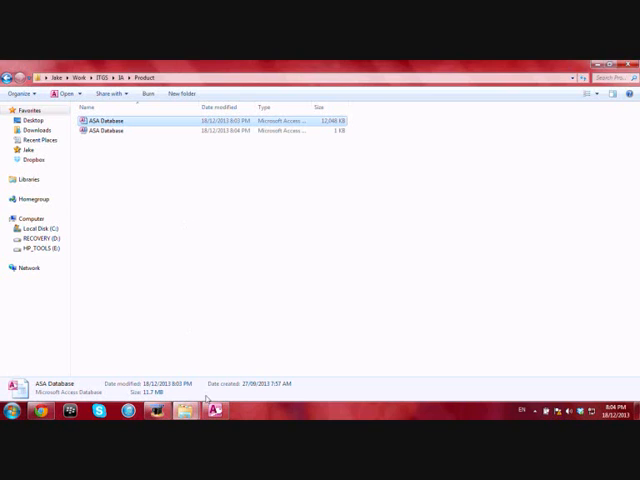
double_click(107, 120)
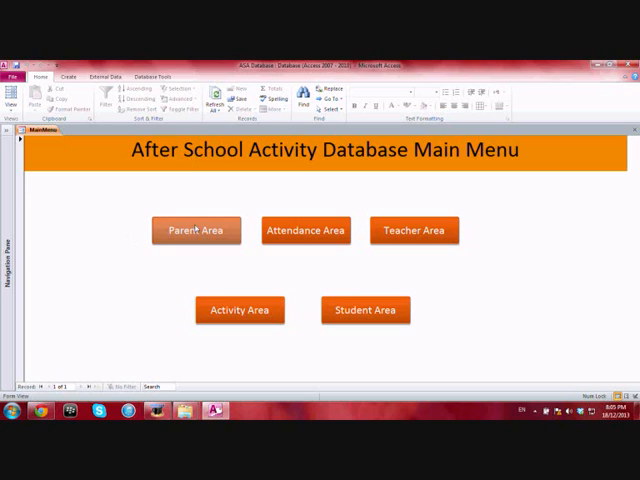
mouse_move(308, 237)
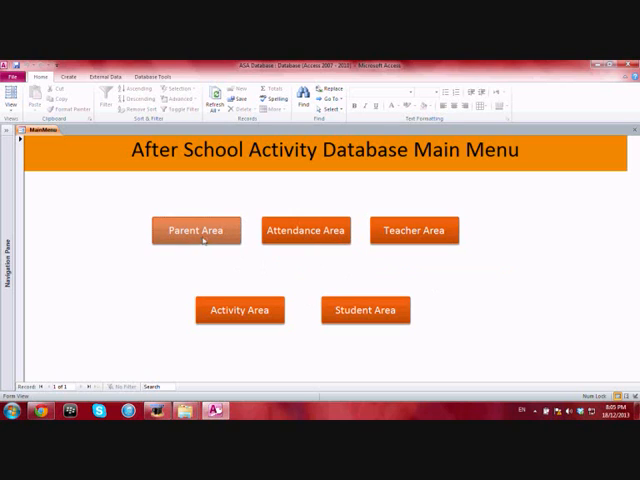
mouse_move(240, 231)
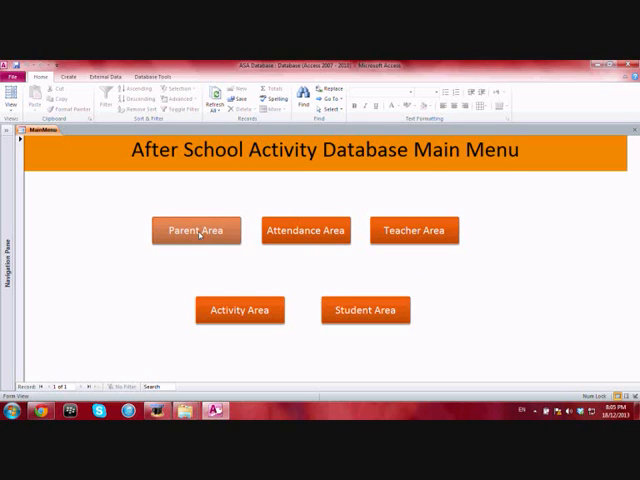
- Go to the Parent Area and open the Add/Edit Parents form
click(196, 230)
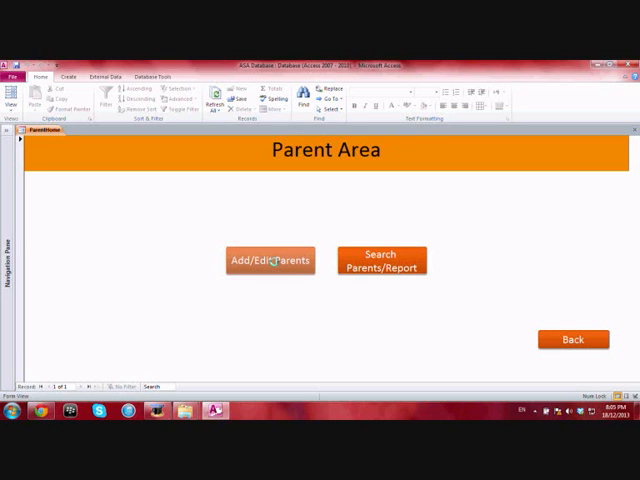
click(268, 260)
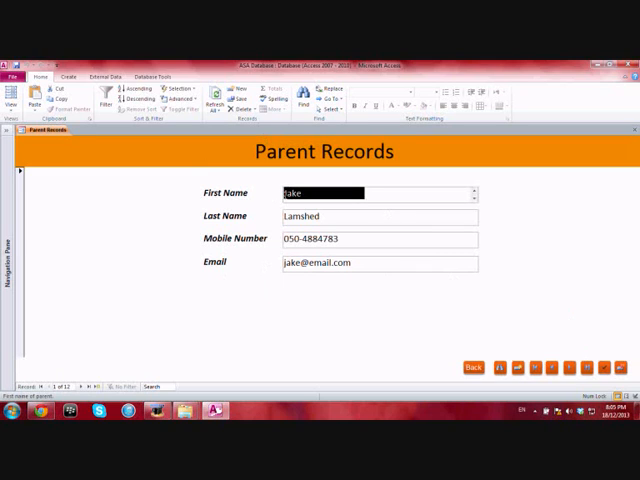
- Find parent Anne, change her first name to Anna, and close the form
click(378, 216)
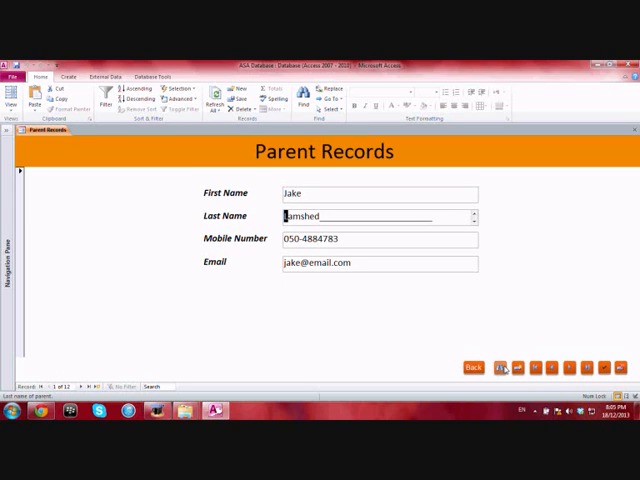
mouse_move(503, 367)
text(Anne)
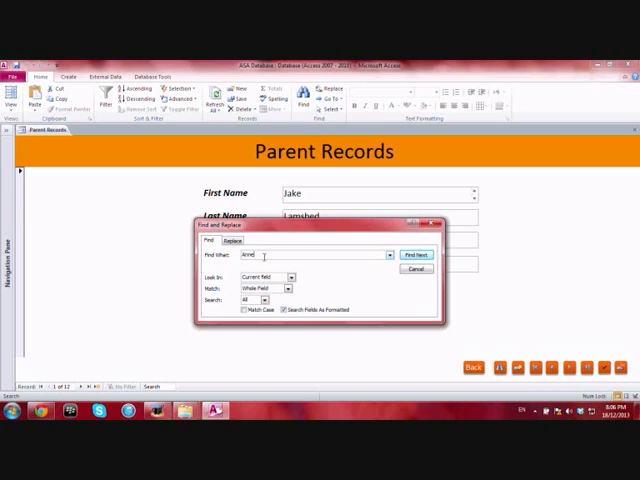
click(417, 255)
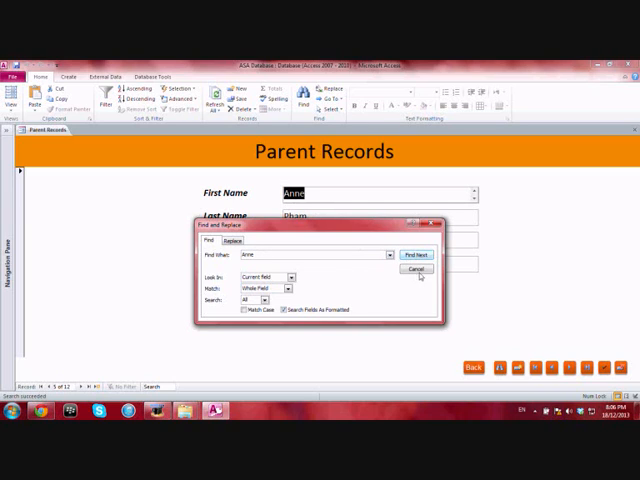
click(415, 268)
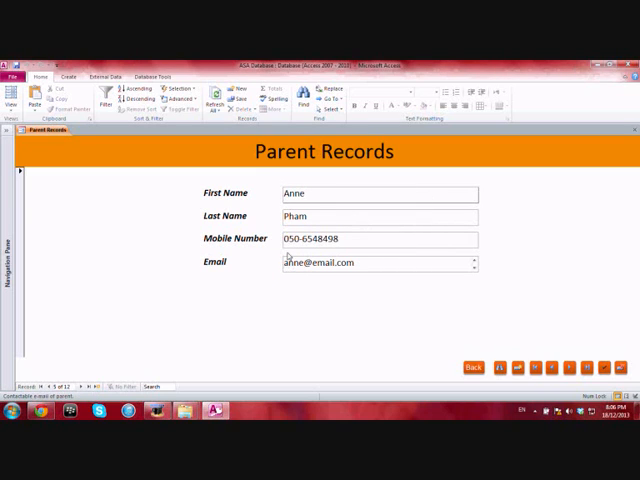
click(378, 193)
text(a)
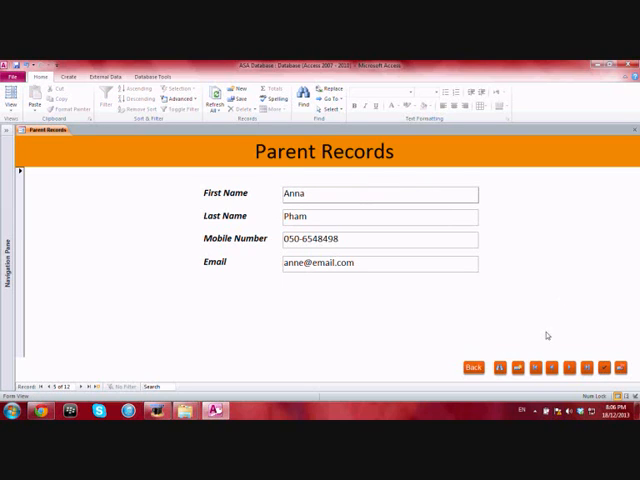
mouse_move(532, 343)
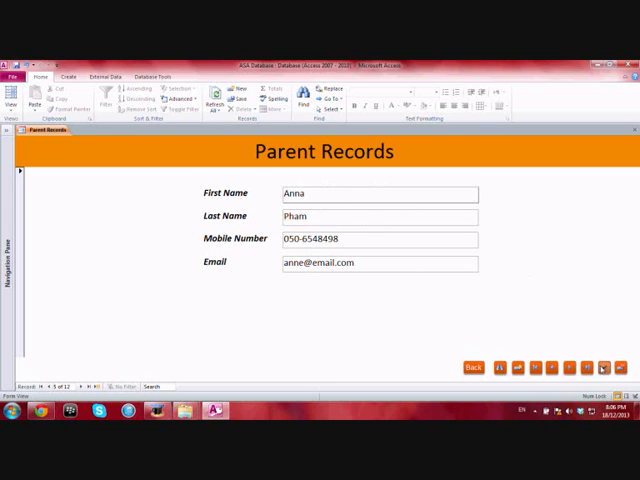
click(473, 367)
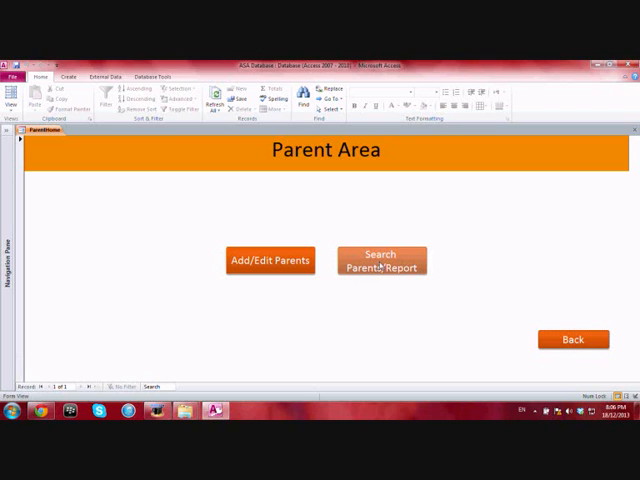
click(381, 260)
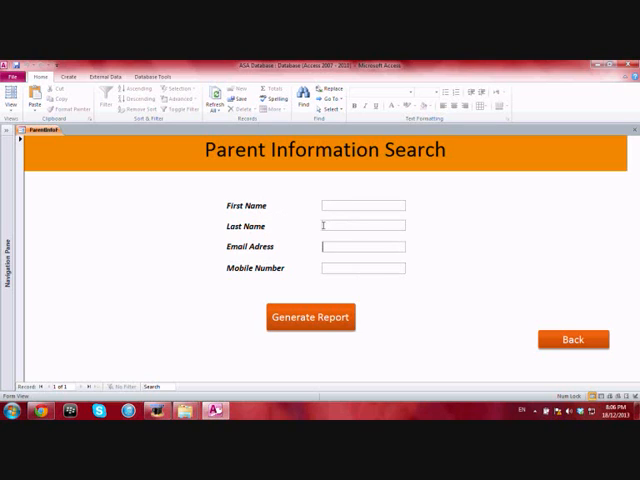
click(360, 205)
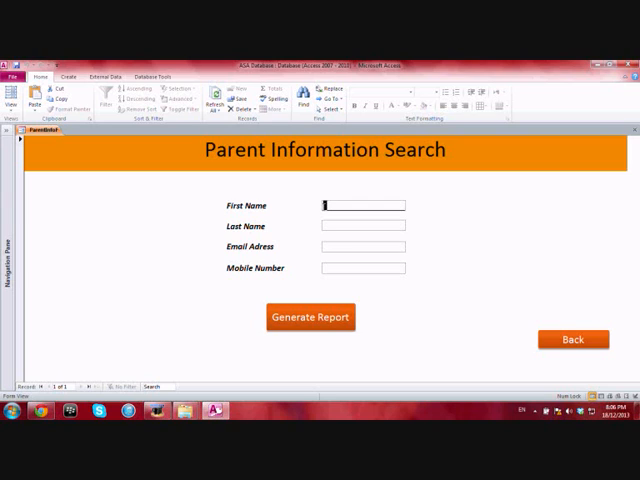
text(Anna)
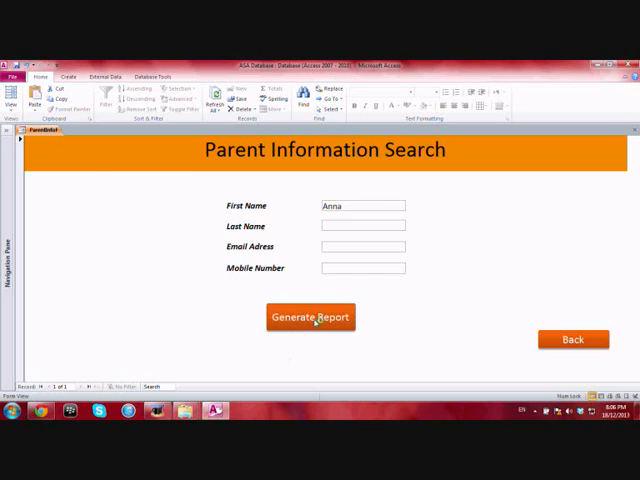
click(310, 317)
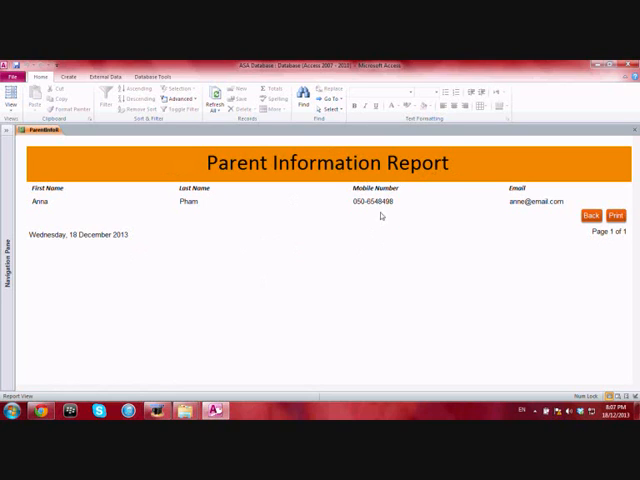
click(45, 201)
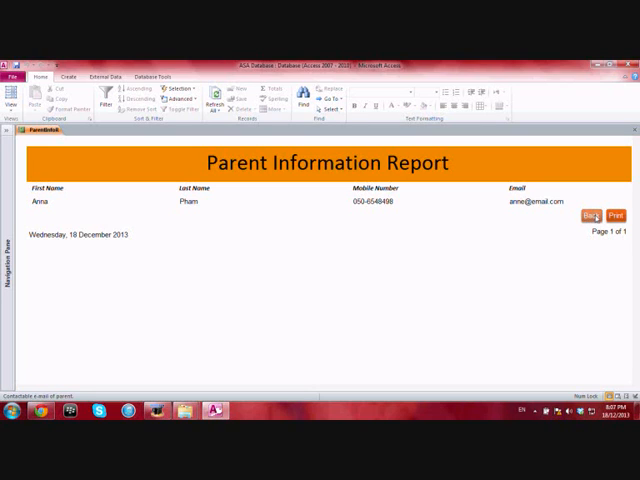
- Generate a parent report for names starting An, listing Anna and Anthony
click(592, 215)
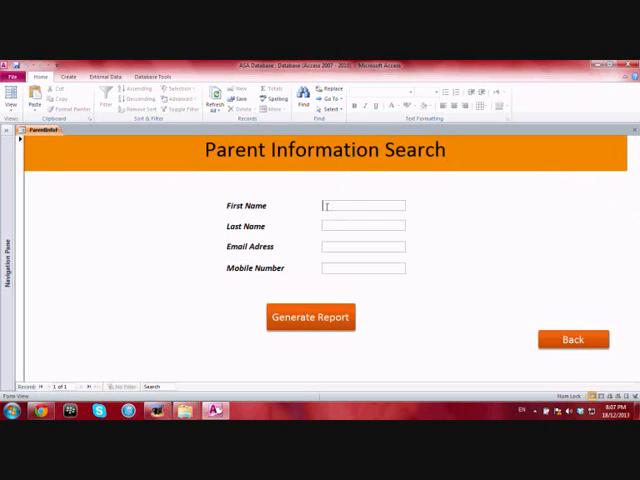
text(A)
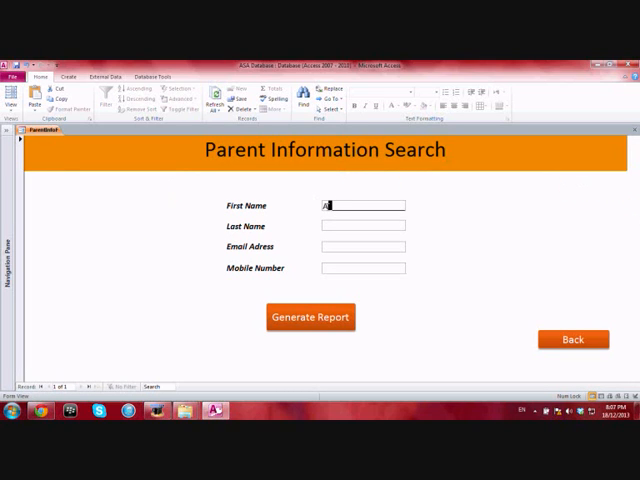
text(lp)
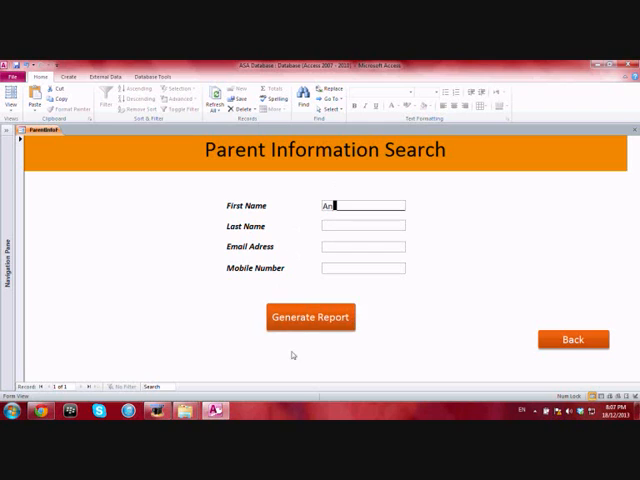
click(310, 317)
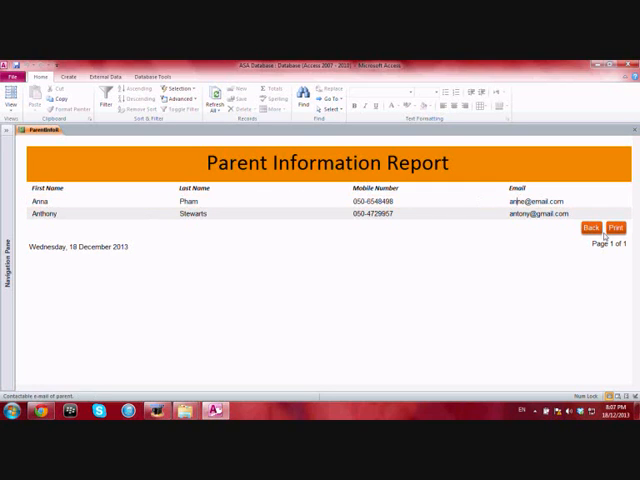
click(590, 228)
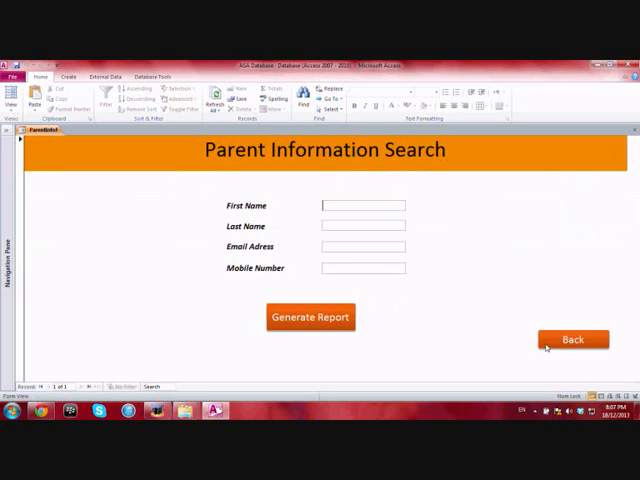
- Go back twice to the Main Menu and enter the Teachers Area
click(573, 339)
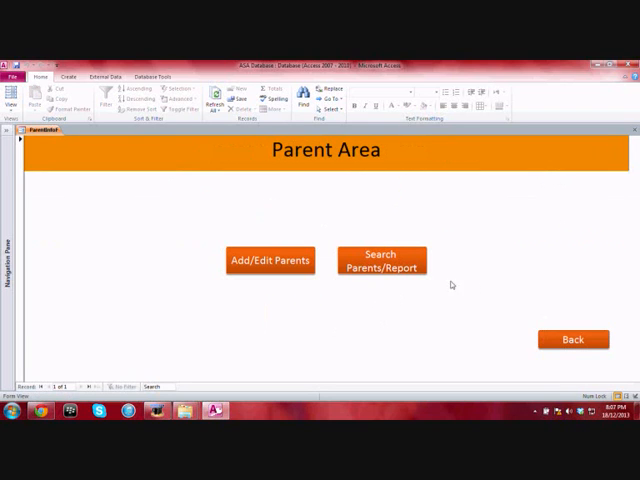
click(573, 339)
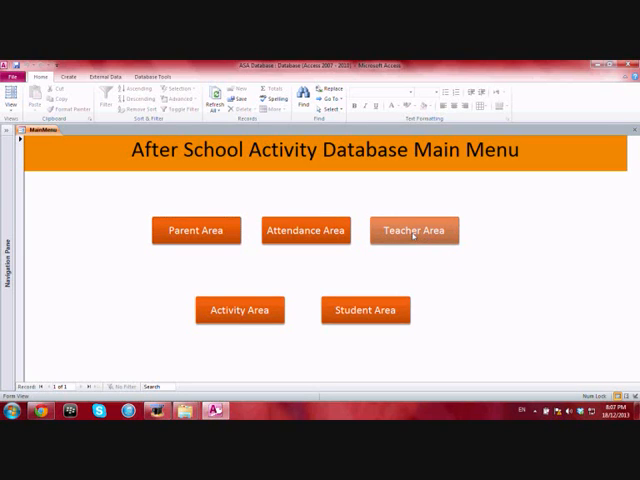
click(413, 230)
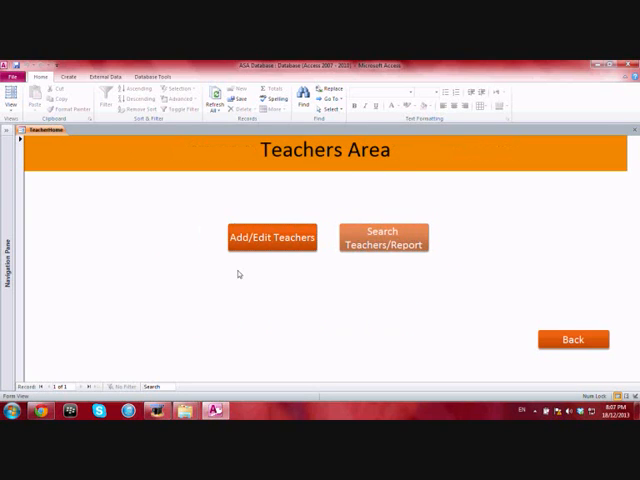
mouse_move(355, 236)
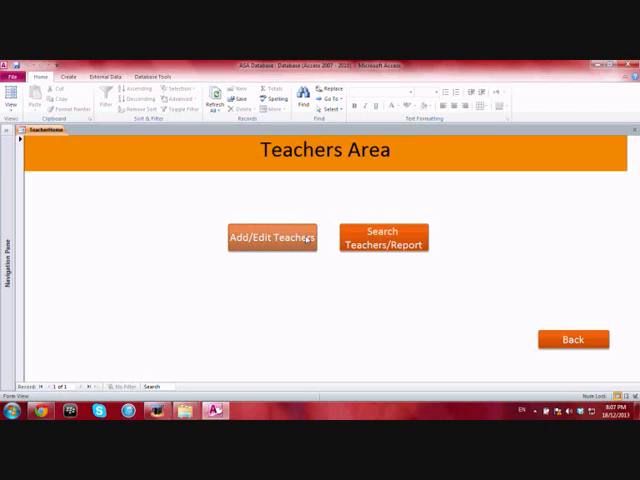
mouse_move(290, 272)
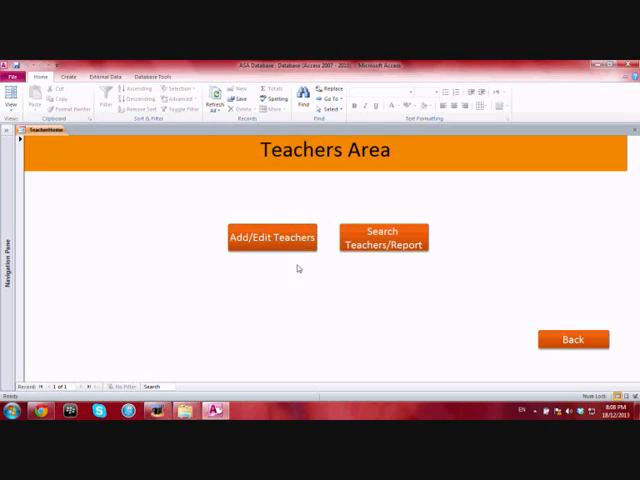
click(272, 237)
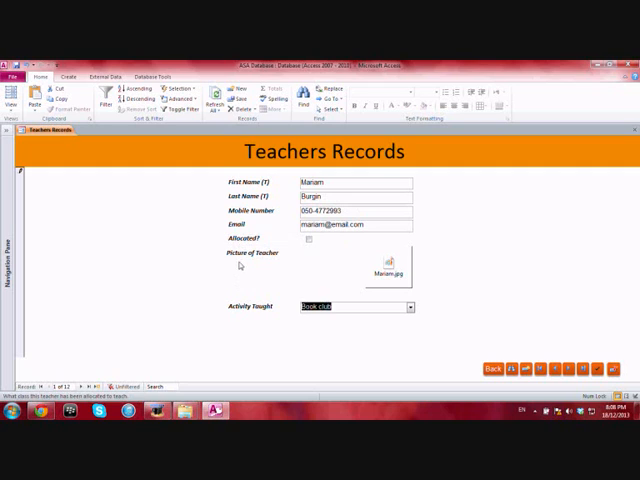
click(309, 239)
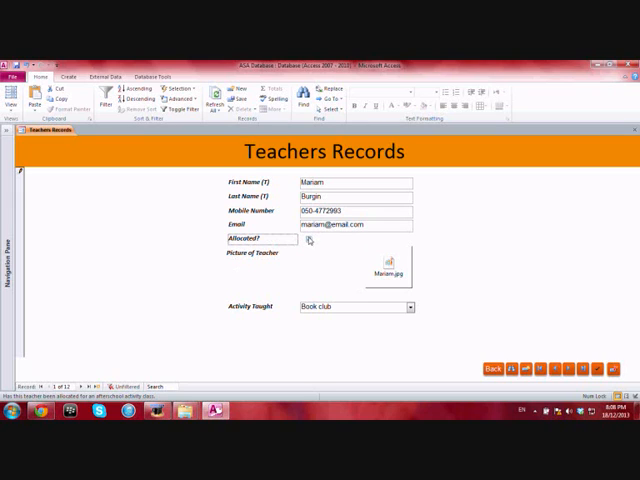
click(309, 239)
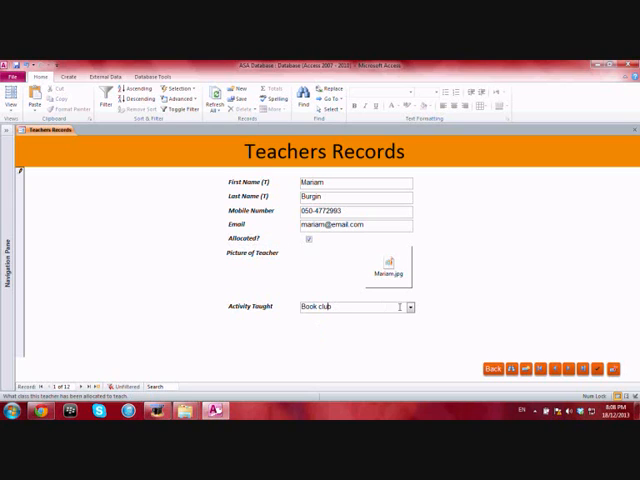
click(410, 306)
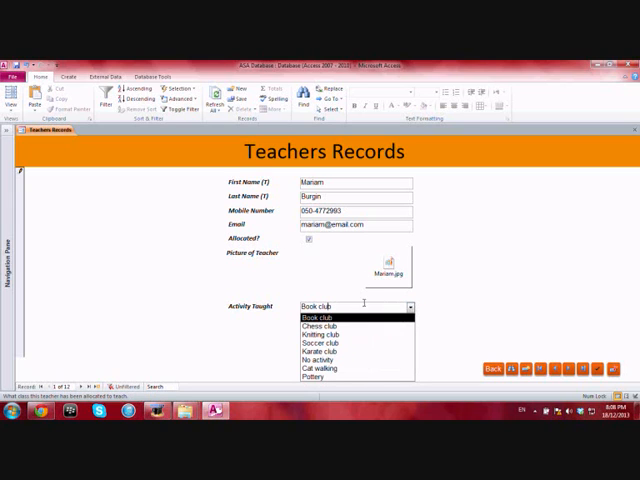
click(318, 317)
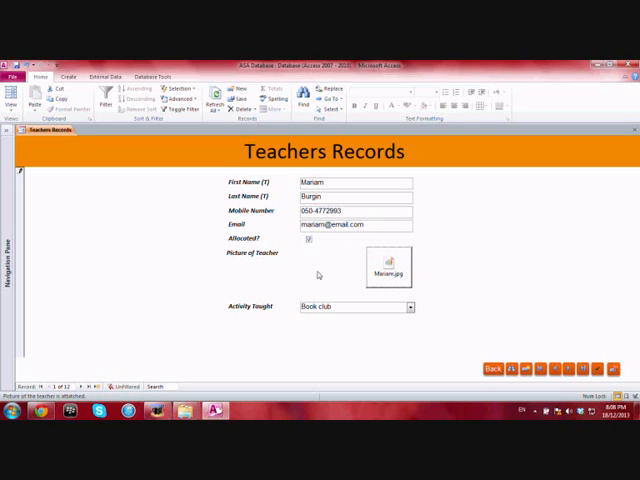
mouse_move(388, 267)
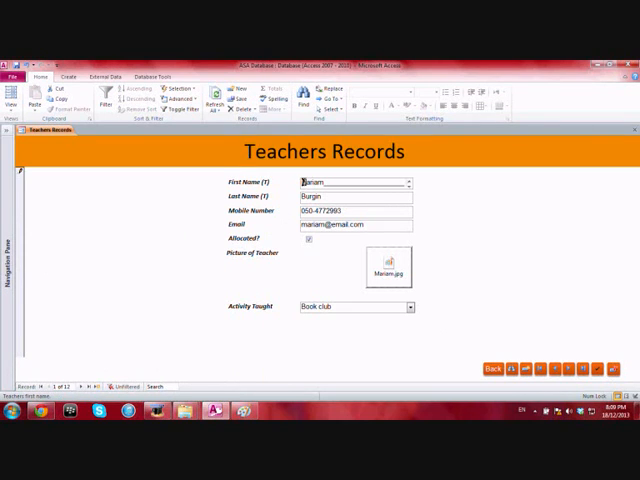
- Find teacher Booker's record and cancel opening his attached picture
click(302, 102)
text(Booker)
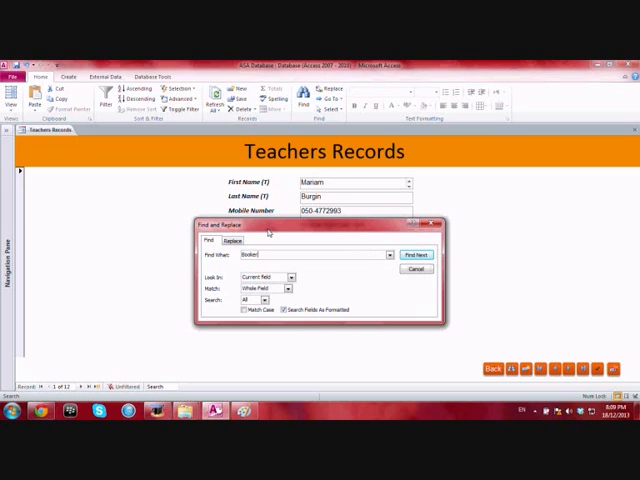
click(415, 255)
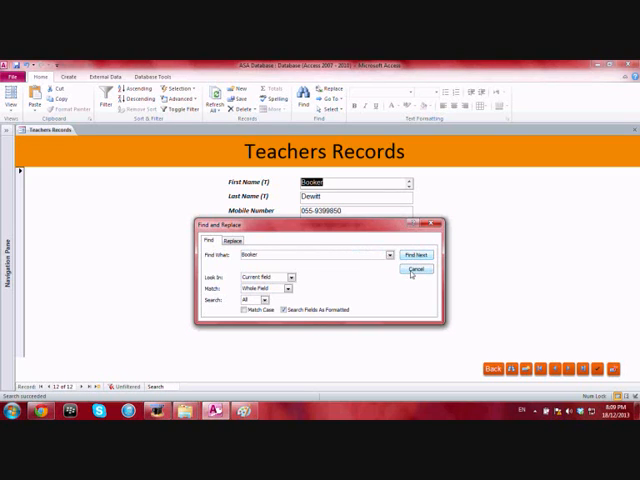
click(416, 270)
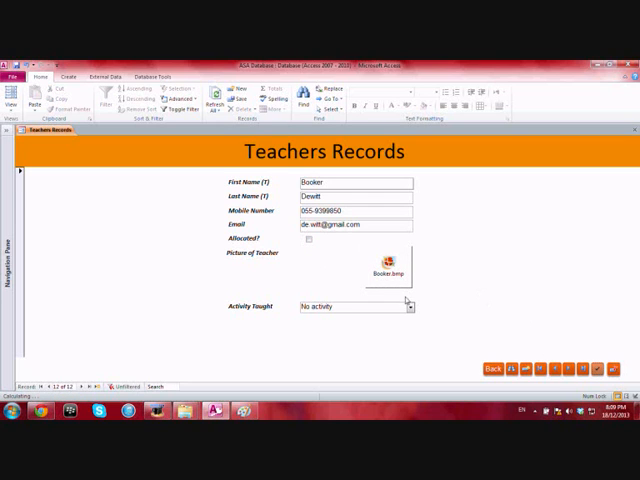
double_click(385, 270)
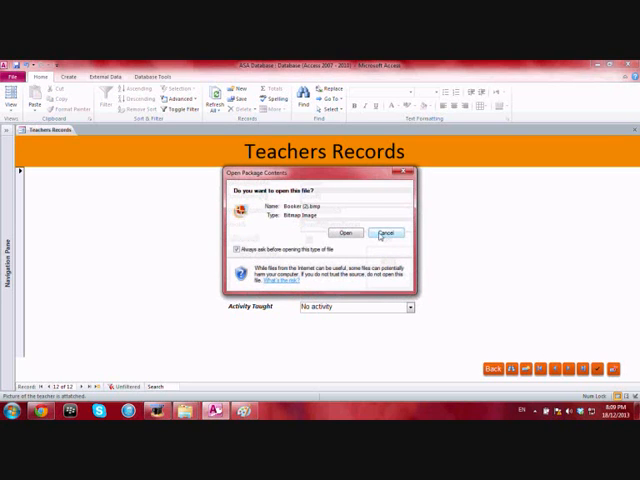
click(344, 233)
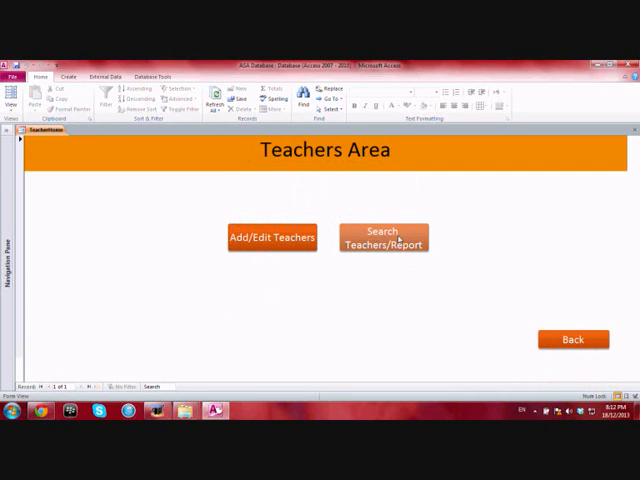
- Generate teacher reports for first name Booker, then for the partial name Boo
click(382, 238)
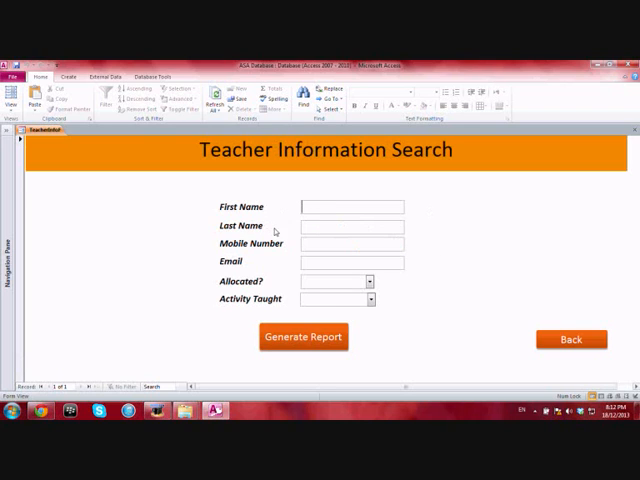
click(350, 207)
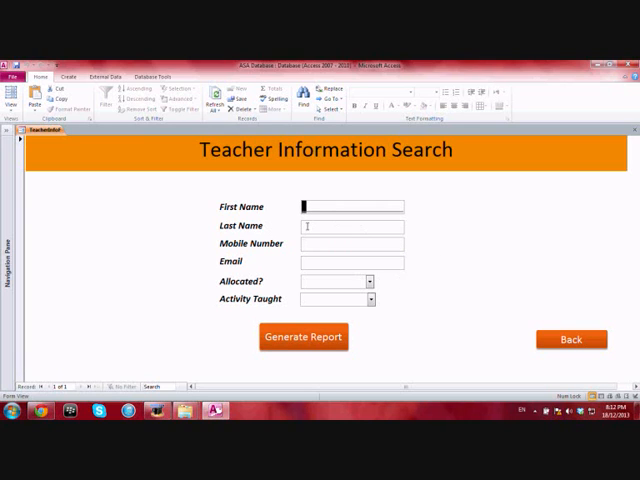
text(Booker)
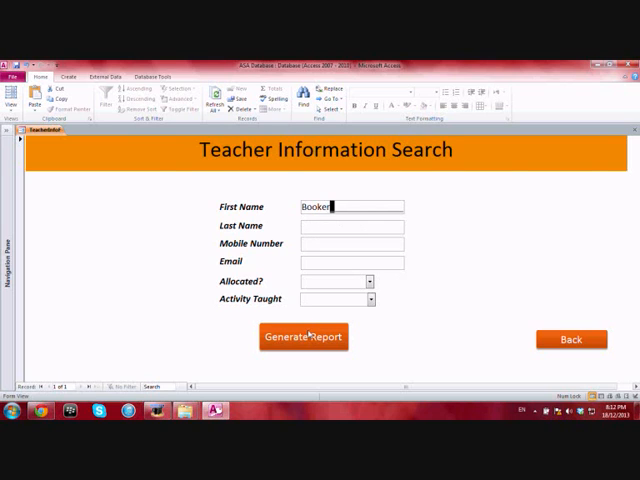
click(303, 336)
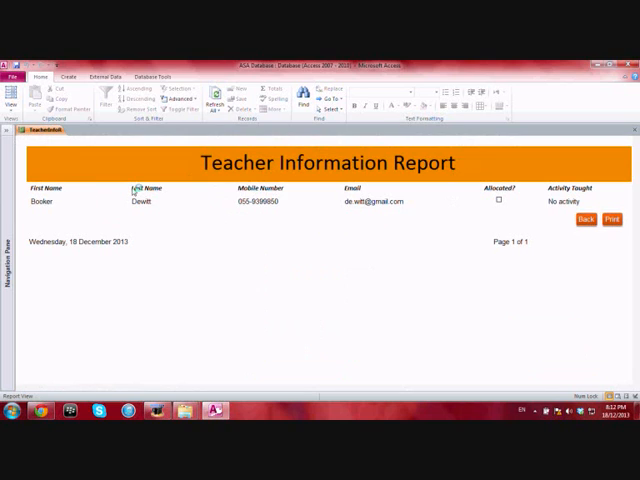
mouse_move(517, 188)
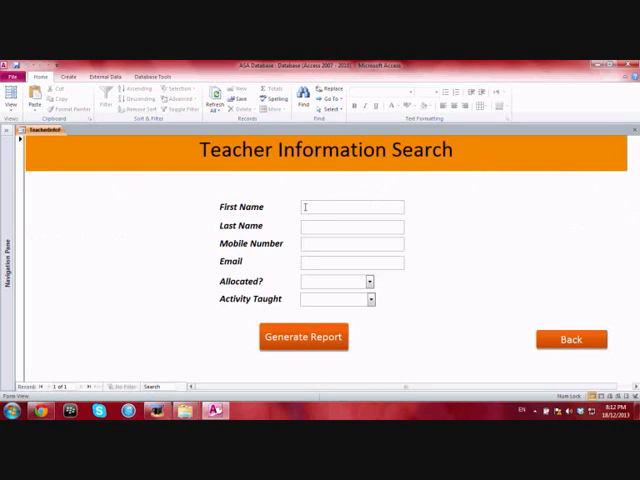
text(Boo)
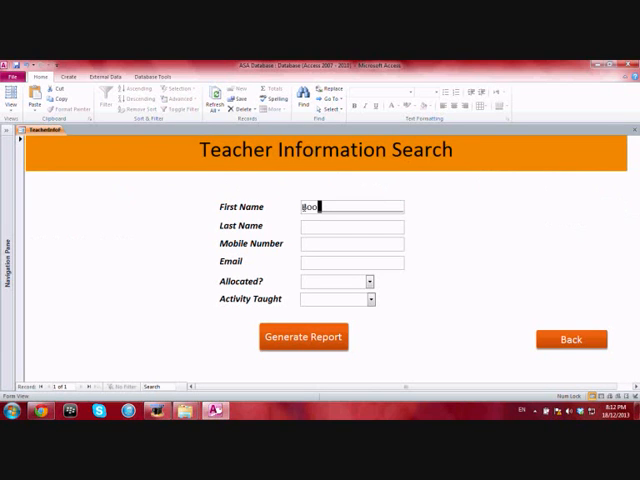
click(303, 336)
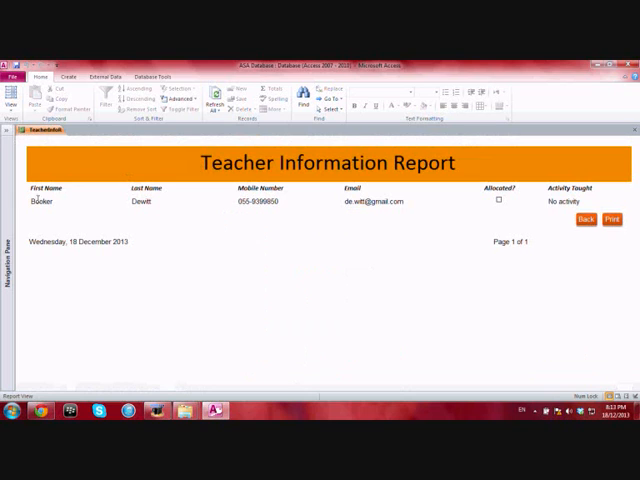
- Report the teachers with Allocated? set to No
click(597, 218)
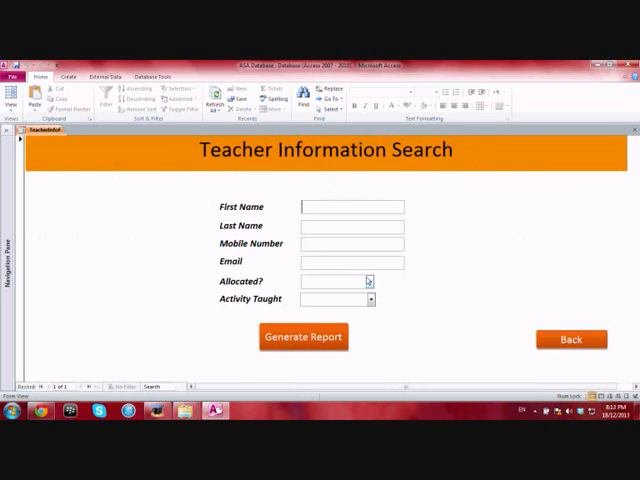
click(370, 281)
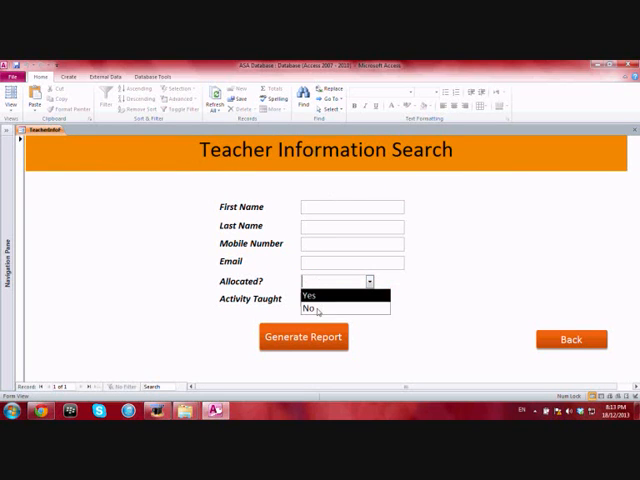
click(303, 336)
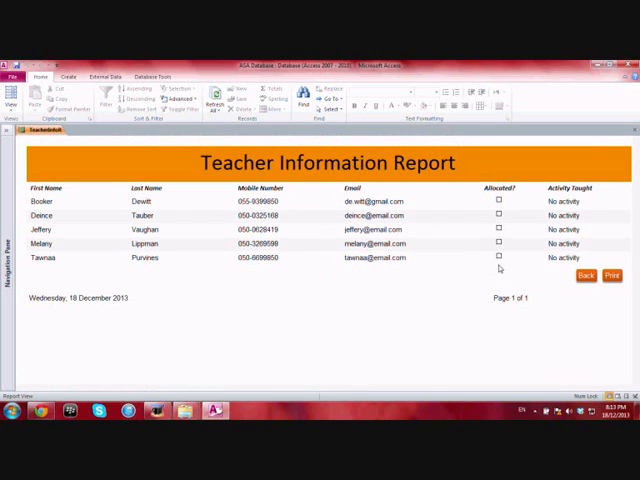
- Report teachers whose Activity Taught is Book club, then go back
click(585, 275)
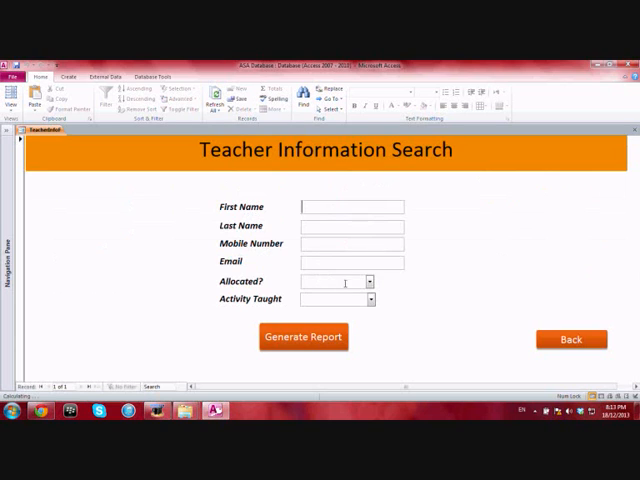
click(303, 337)
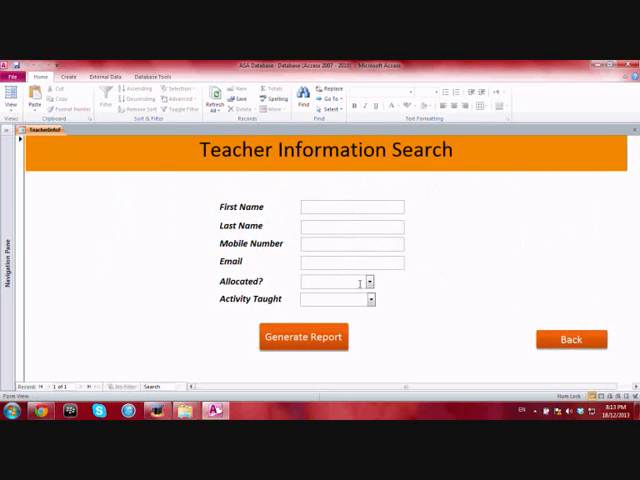
click(370, 299)
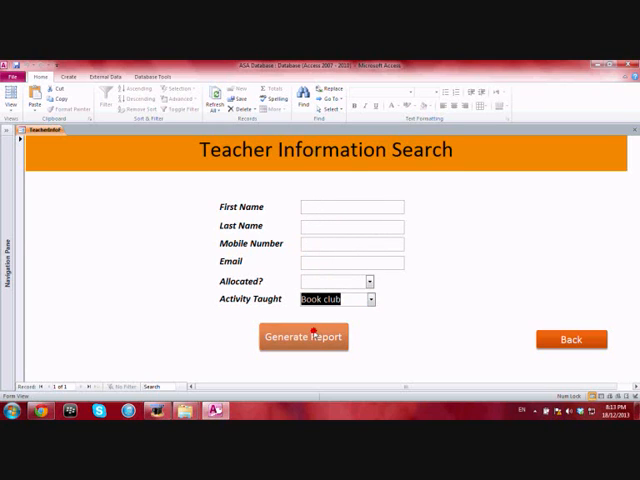
click(303, 336)
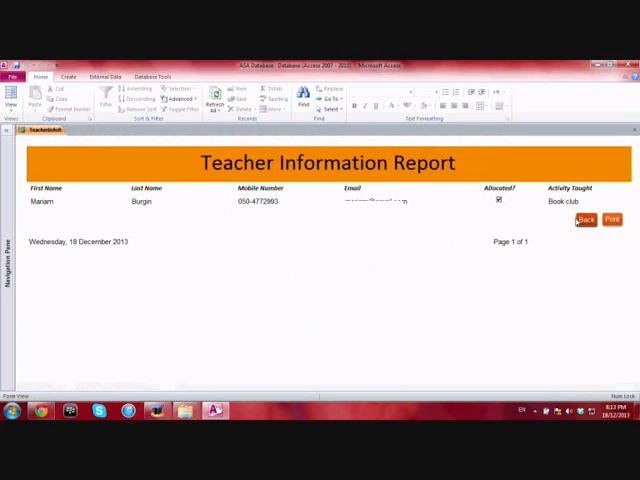
click(585, 219)
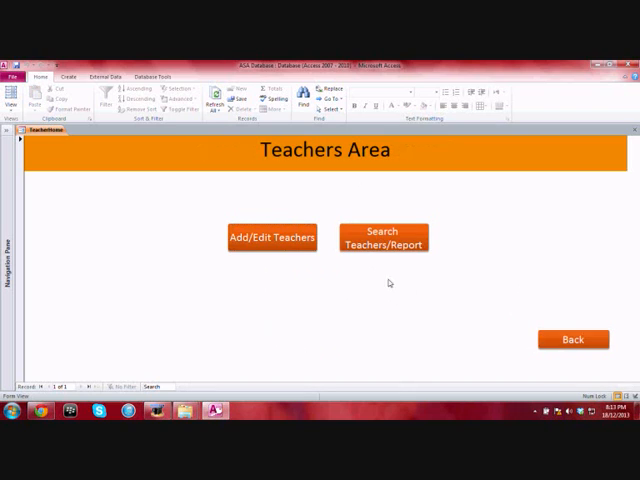
- Open the Activity Area's activity records and select the Book club record
click(573, 339)
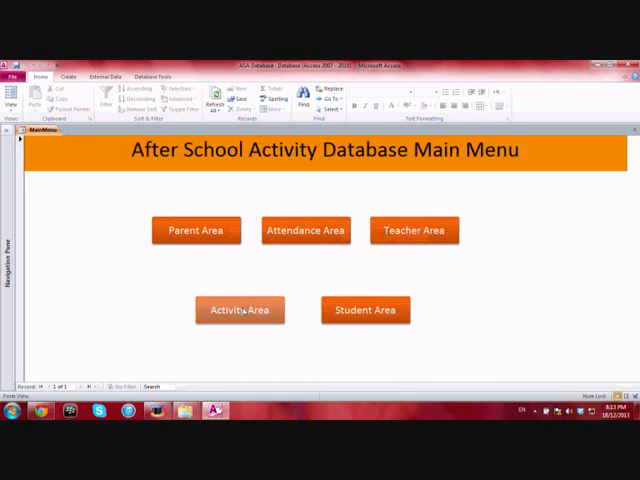
click(240, 309)
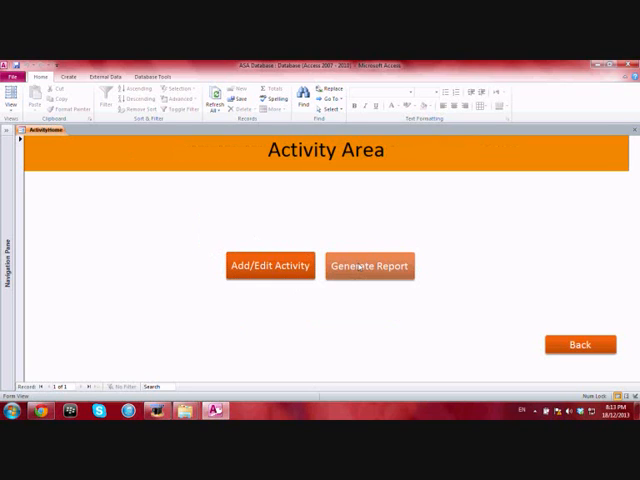
click(270, 266)
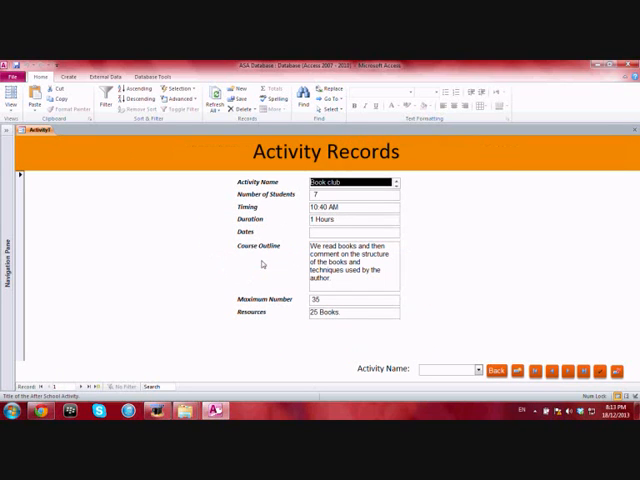
click(350, 245)
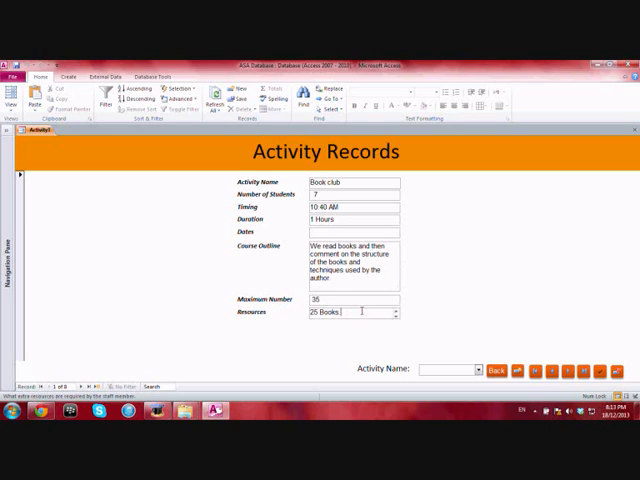
click(478, 369)
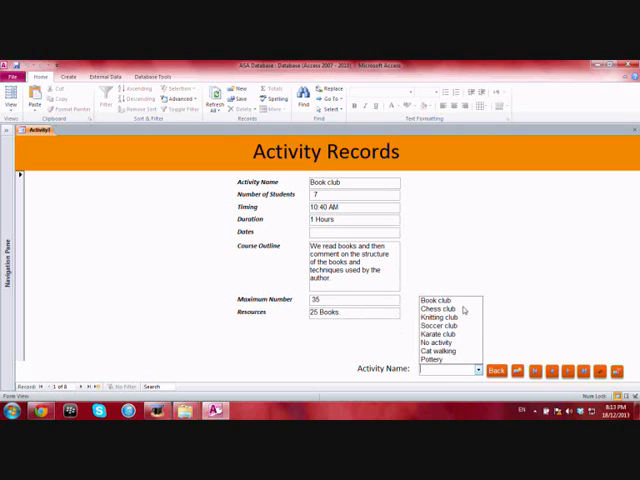
click(434, 326)
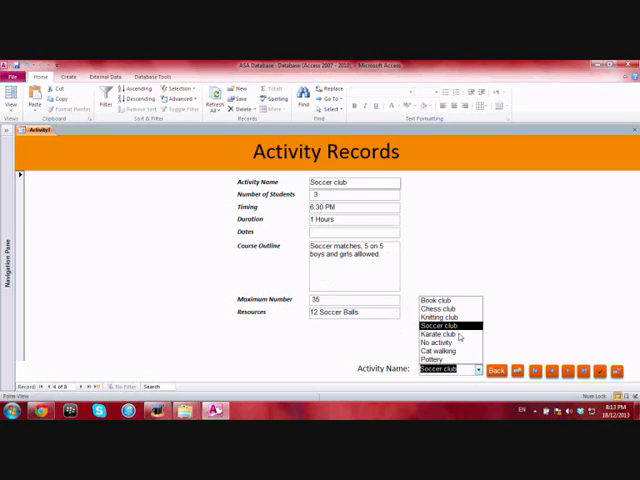
click(438, 334)
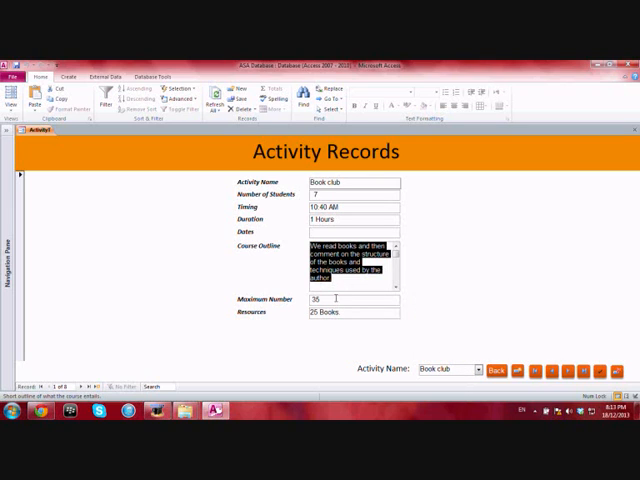
- Set outline to 'Reading books in the library.', add Library key to resources
text(Reading books)
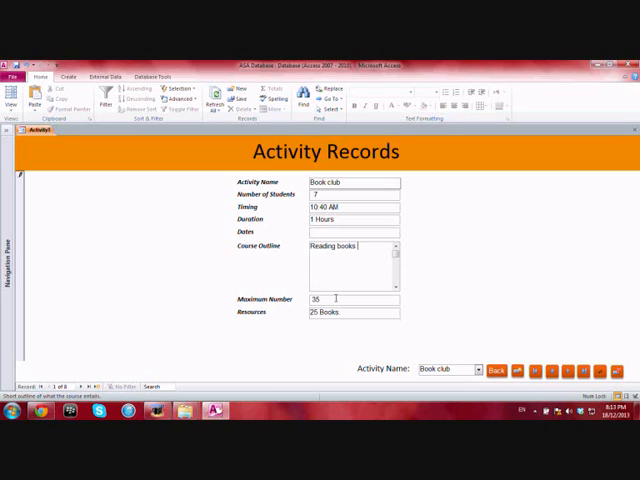
text(in the library)
click(354, 312)
text(. )
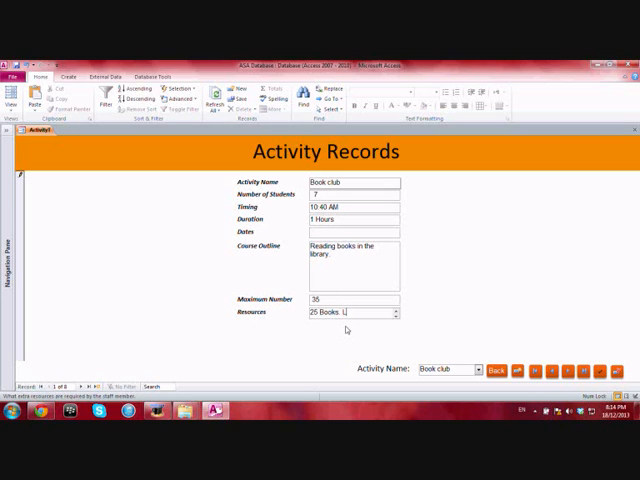
text(Library key.)
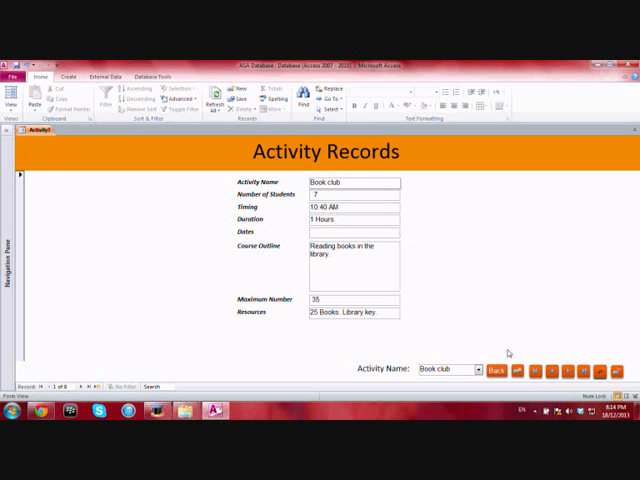
click(499, 369)
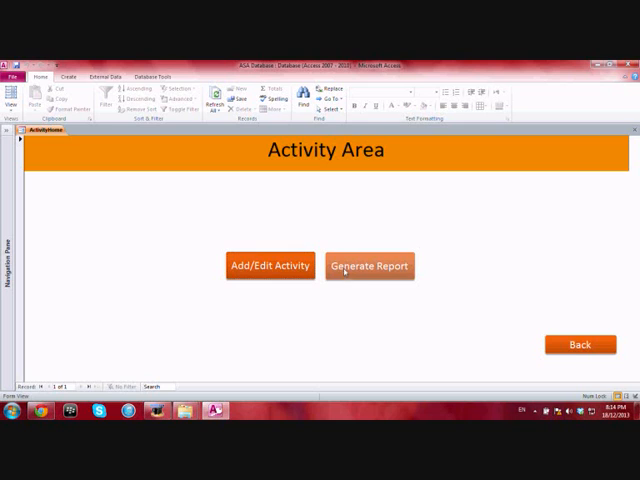
- Generate the Activity Information Report showing all eight activities, including Book club's library key resource
click(368, 266)
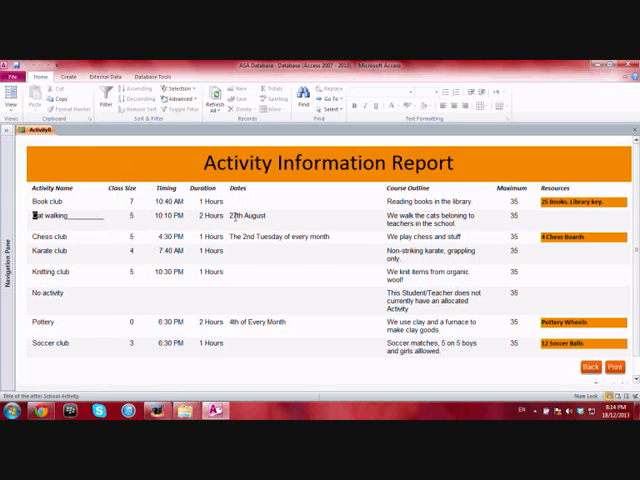
click(250, 215)
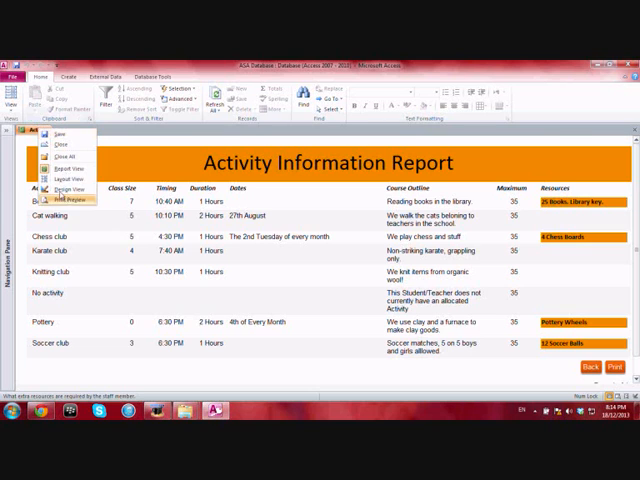
- Switch the report to Design View and view the Resources field's conditional formatting rule
click(67, 190)
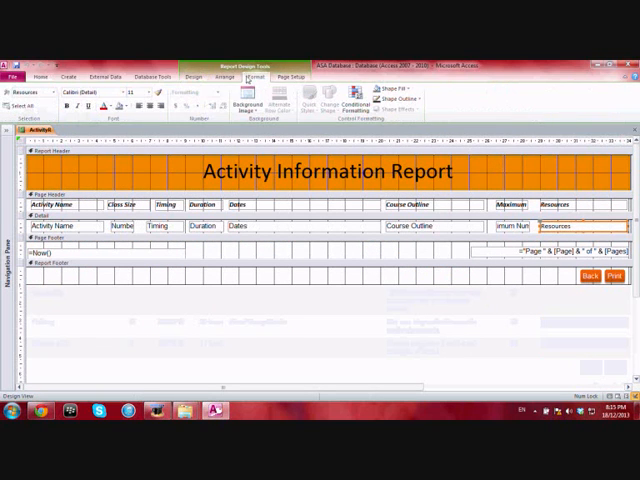
click(351, 91)
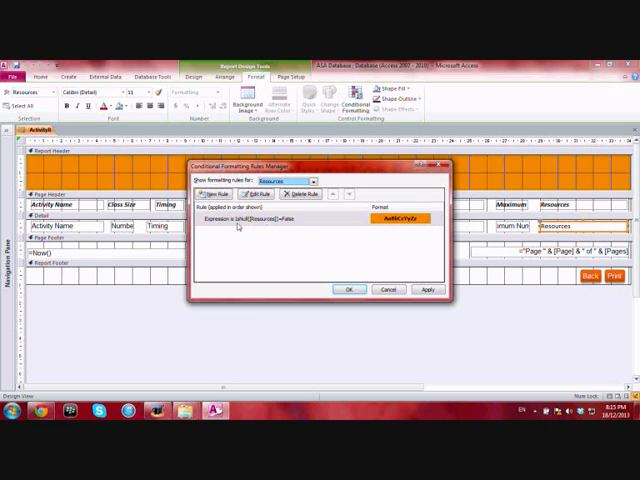
mouse_move(385, 227)
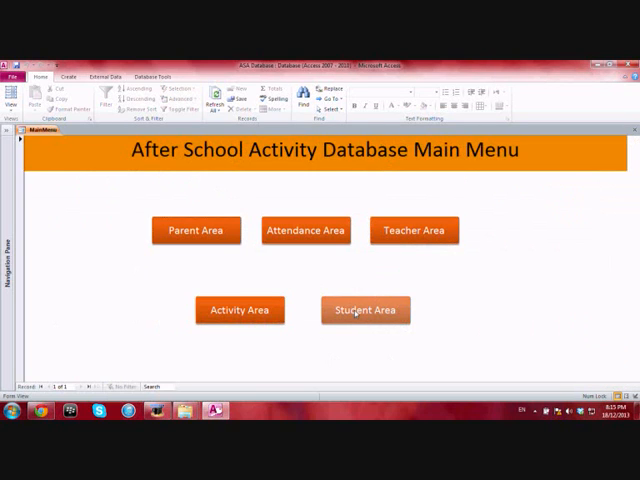
- In Add/Edit Student, change the first student's date of birth to 23/05/1990, giving age 23
click(365, 310)
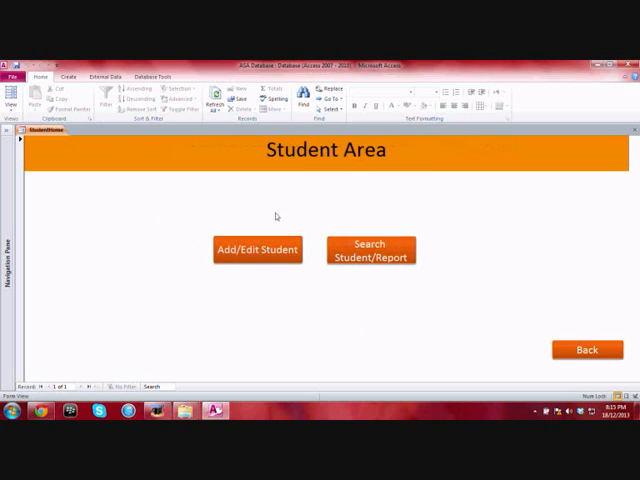
click(257, 249)
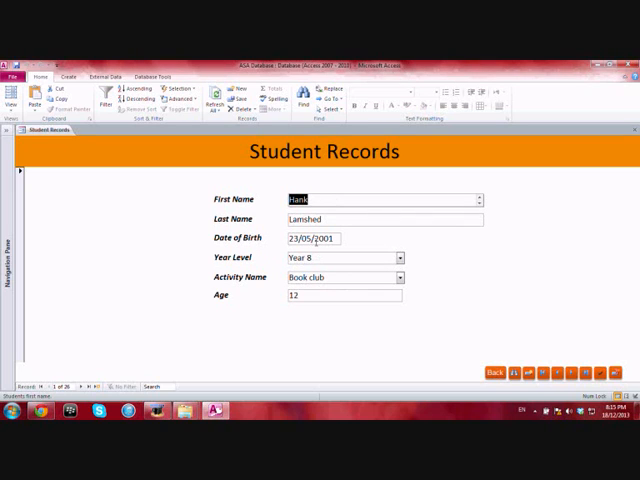
click(312, 238)
text(199)
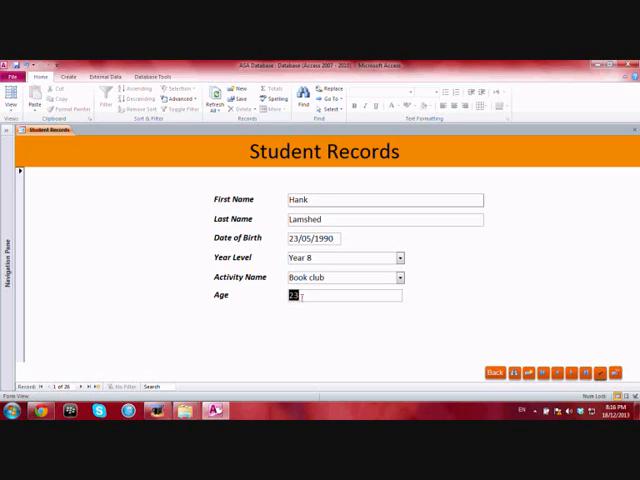
click(15, 131)
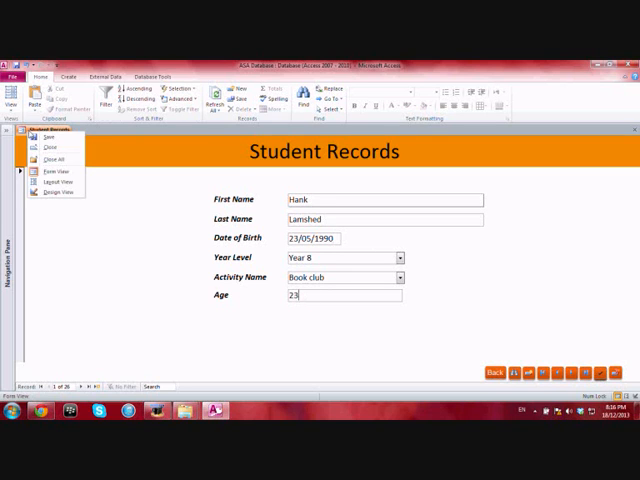
click(61, 193)
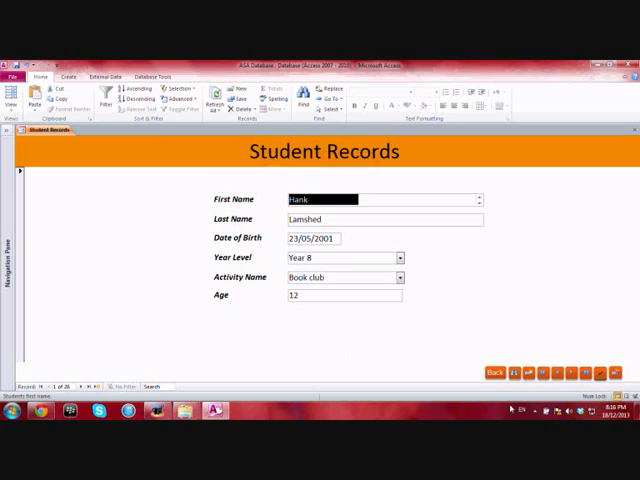
- Open Search Student/Report and search for a student name starting 'Ha'
click(494, 371)
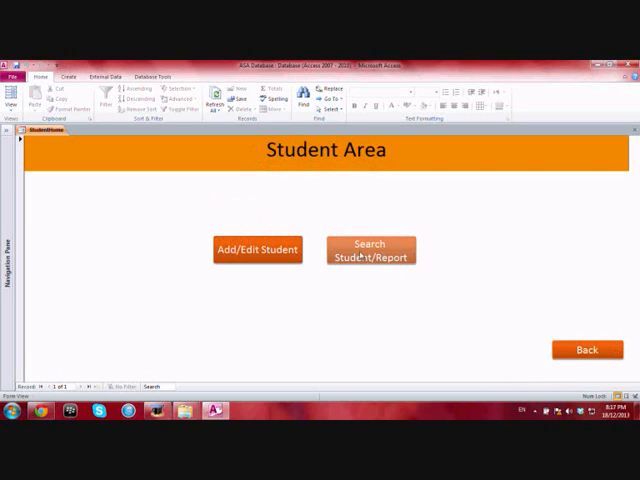
click(369, 249)
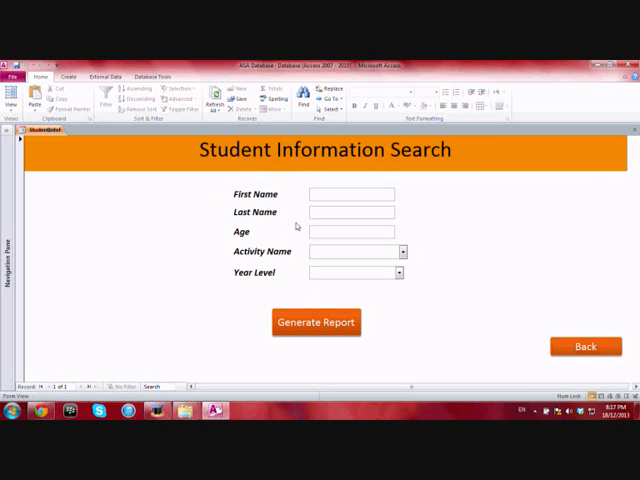
click(350, 212)
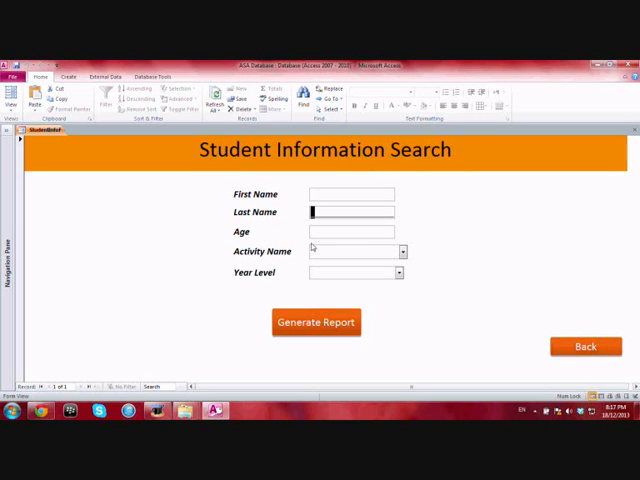
text(Ha)
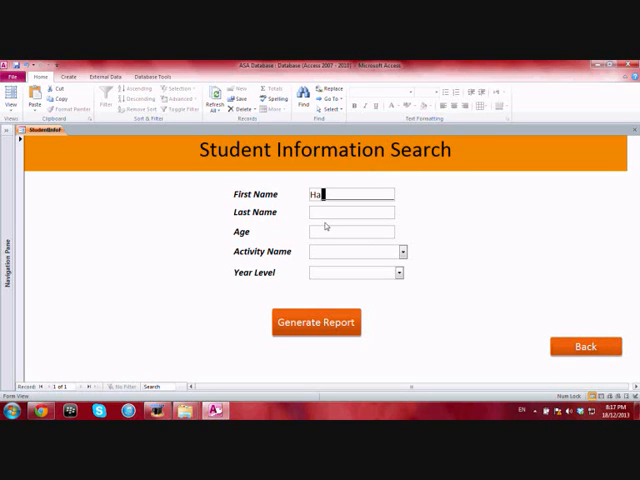
click(316, 322)
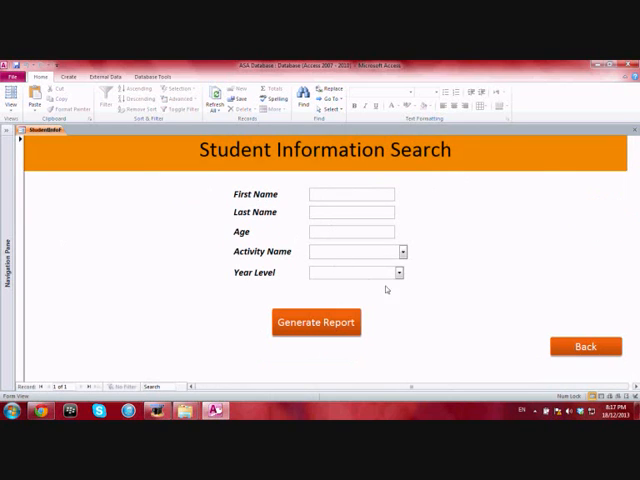
- Filter by Year Level 13 to get the six-student report, then return
click(398, 272)
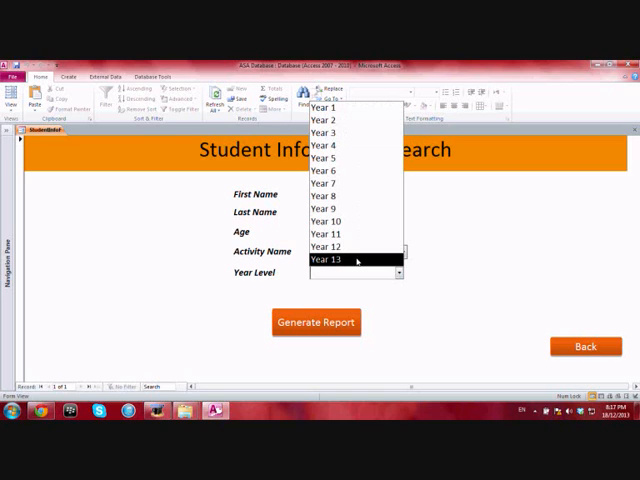
click(345, 260)
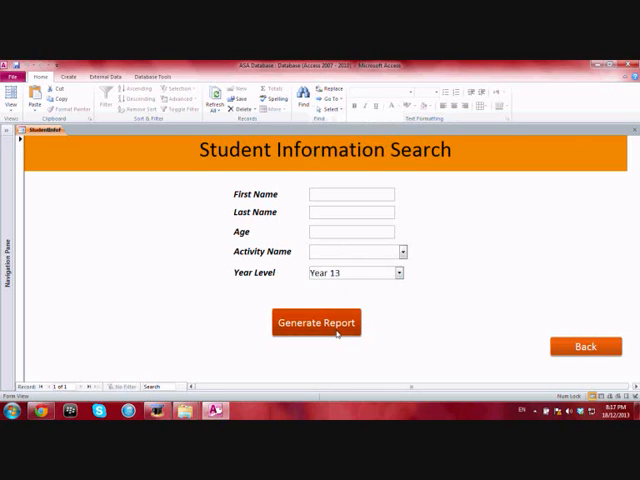
click(316, 322)
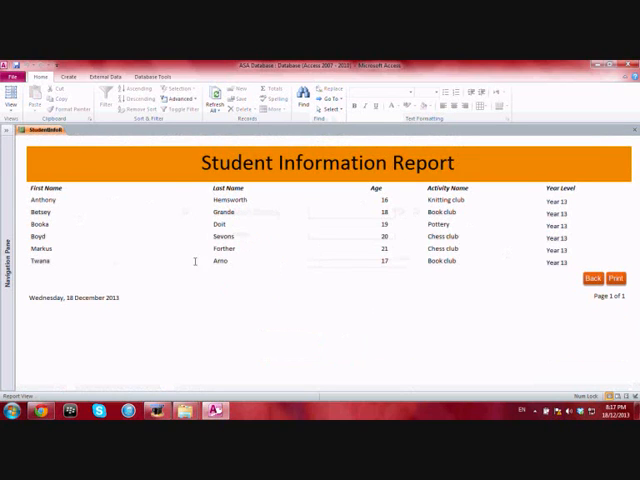
click(592, 277)
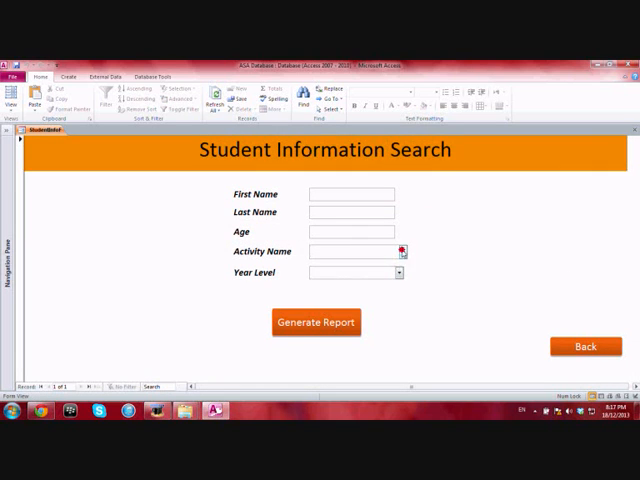
click(316, 322)
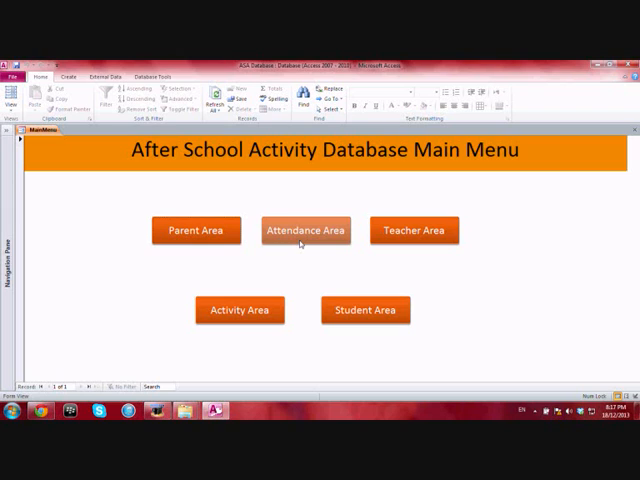
click(305, 230)
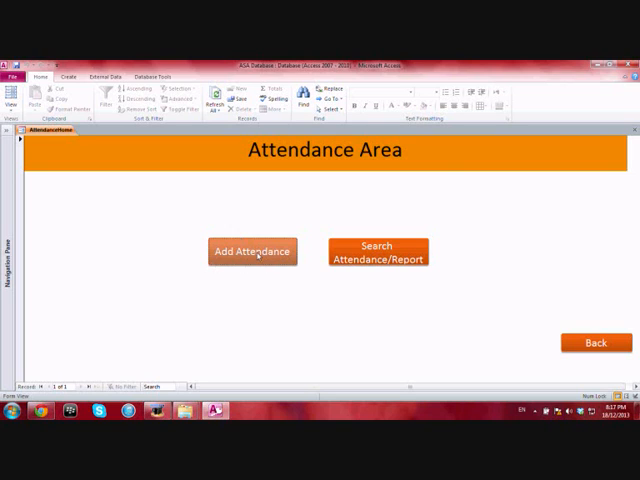
click(252, 251)
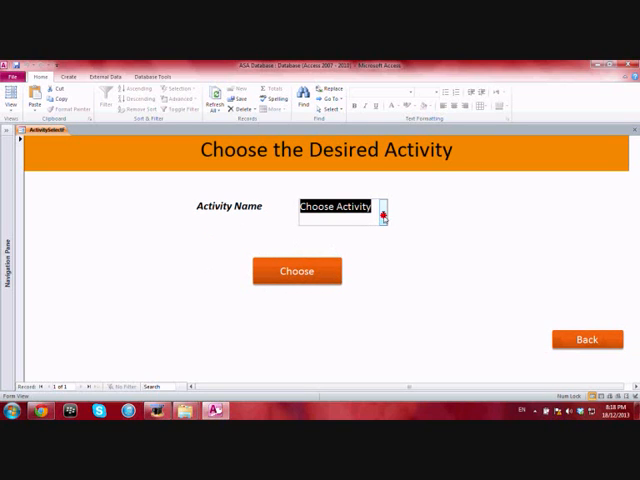
click(382, 207)
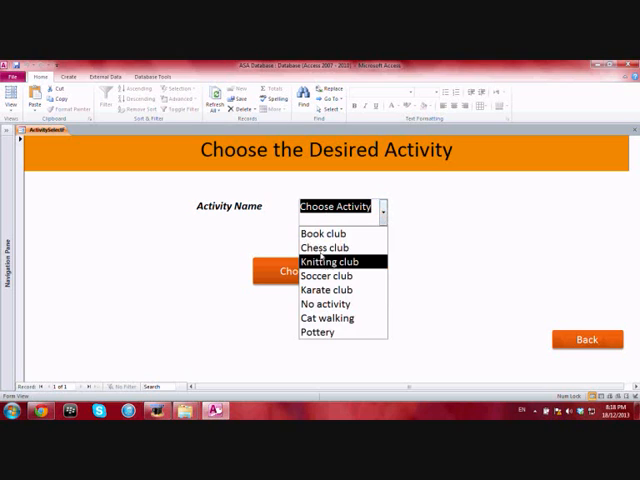
mouse_move(322, 247)
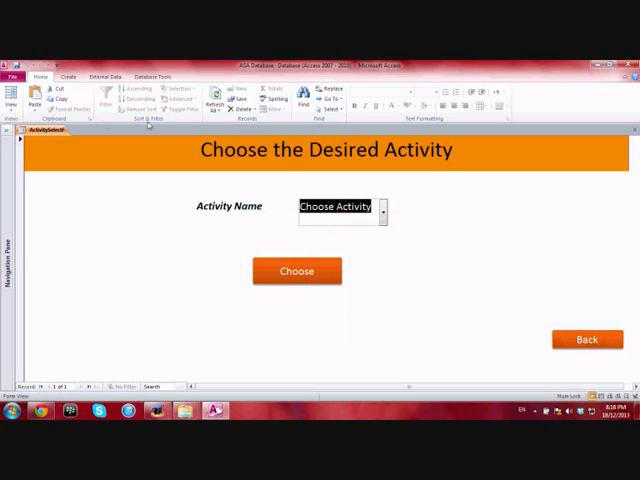
- Open AppendActivitySelectQ from the Navigation Pane in Design View to inspect its form criterion
click(9, 131)
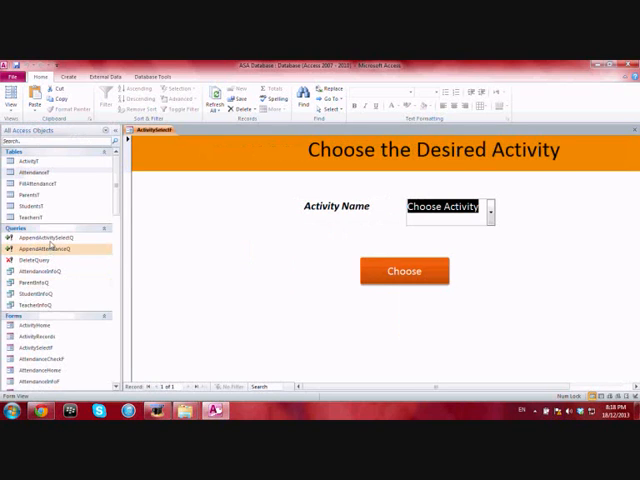
click(45, 236)
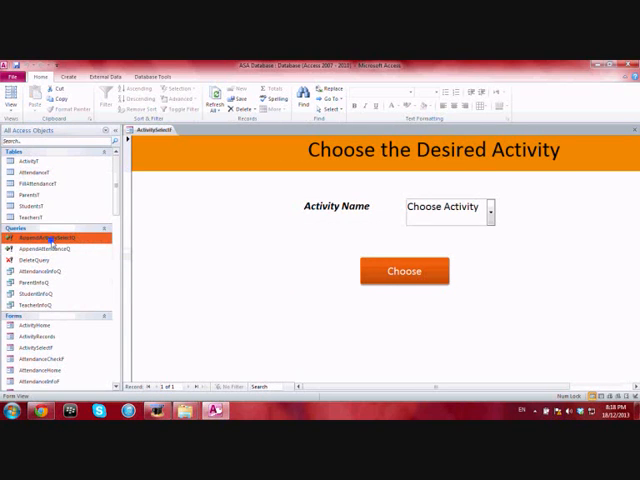
double_click(48, 236)
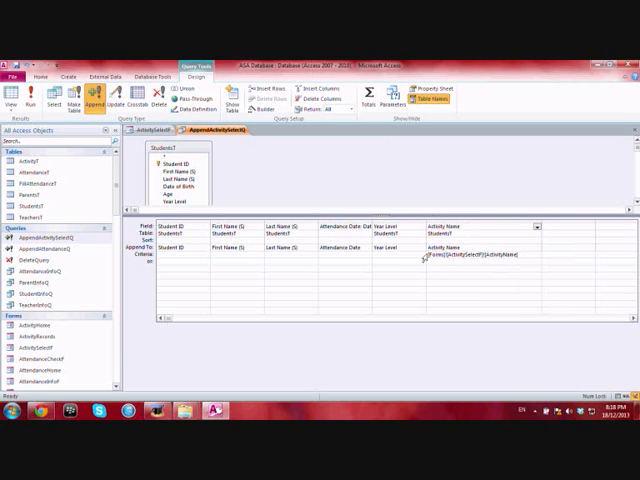
double_click(475, 254)
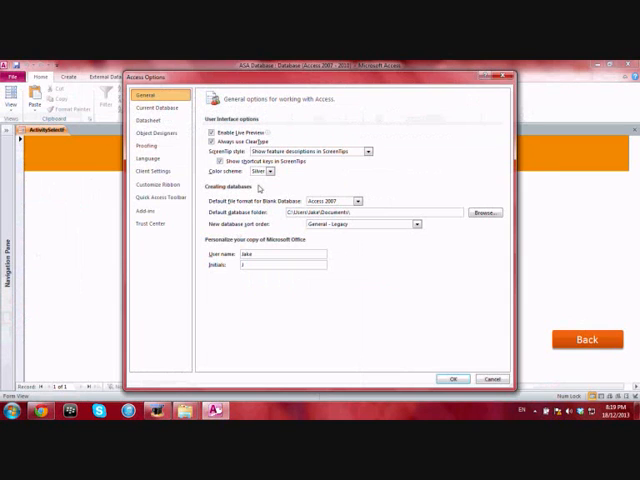
- Untick Confirm Action queries in Client Settings, then reopen the ASA Database
click(157, 197)
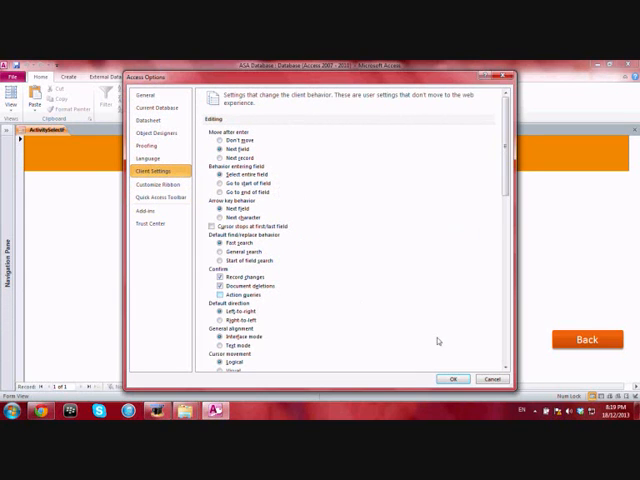
click(452, 379)
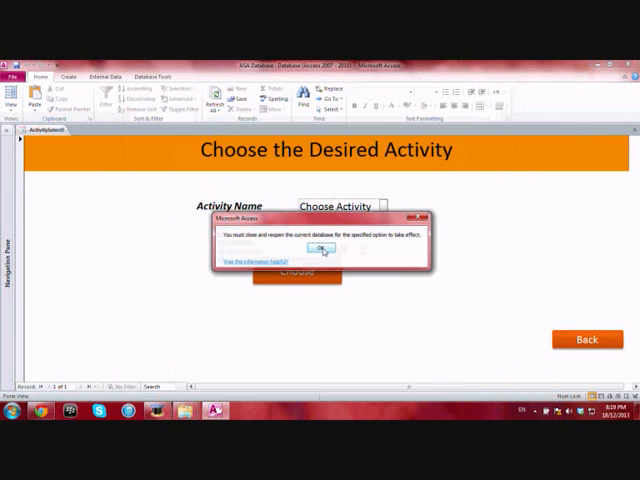
click(318, 249)
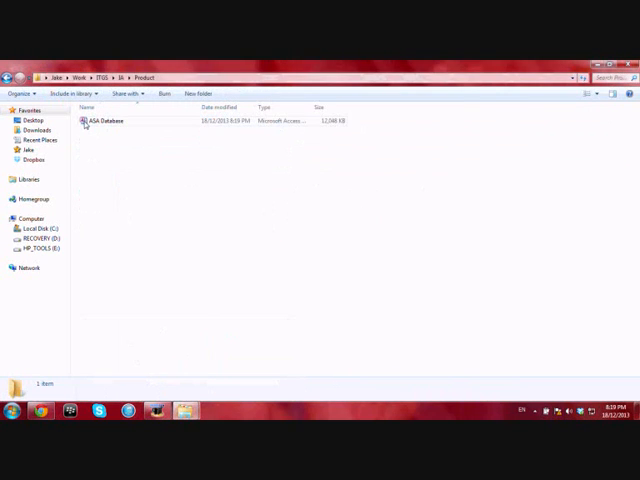
double_click(105, 120)
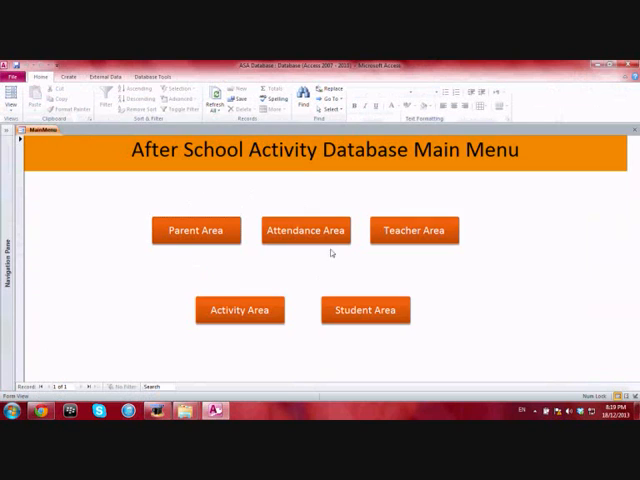
- Select Book club in the Choose the Desired Activity form's Activity Name list
click(239, 310)
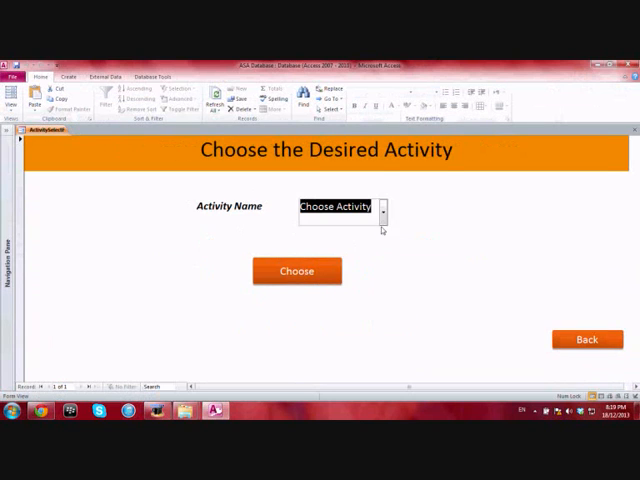
click(382, 207)
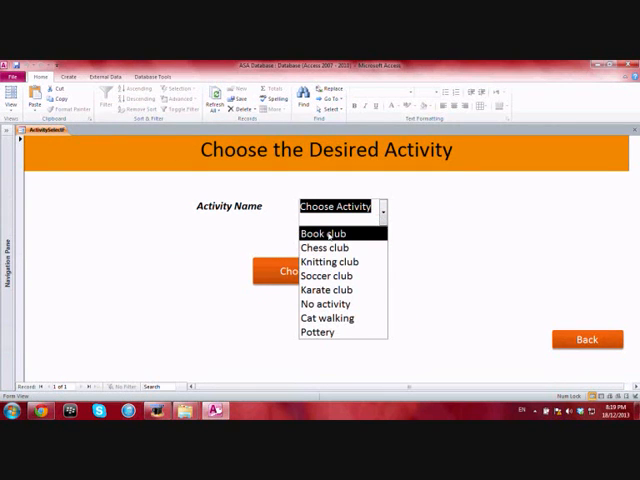
click(324, 233)
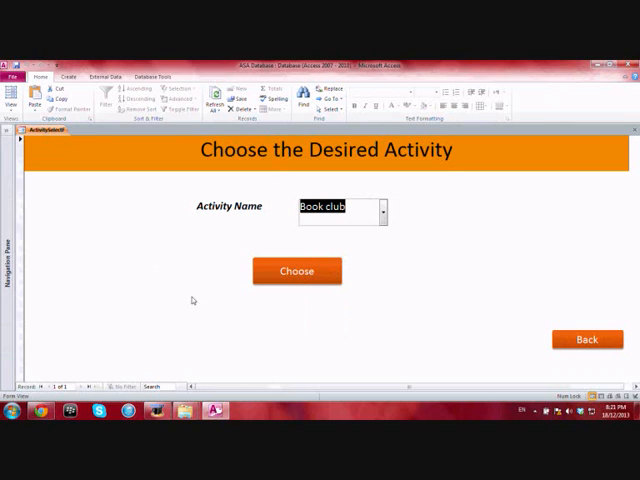
click(8, 131)
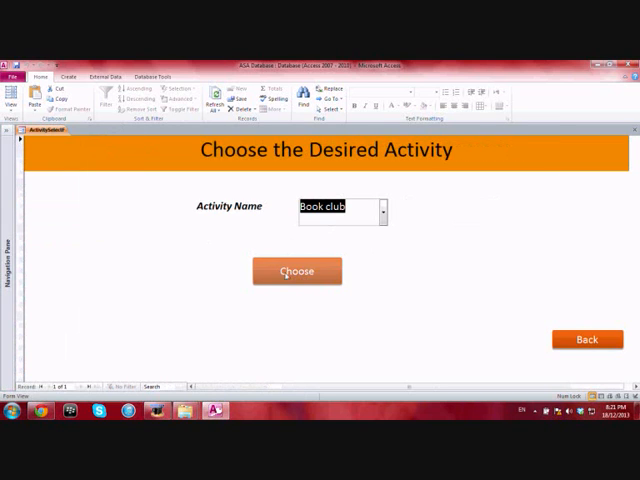
- Load Book club's students and add 12/12/2013 attendance with Fonda absent
click(296, 271)
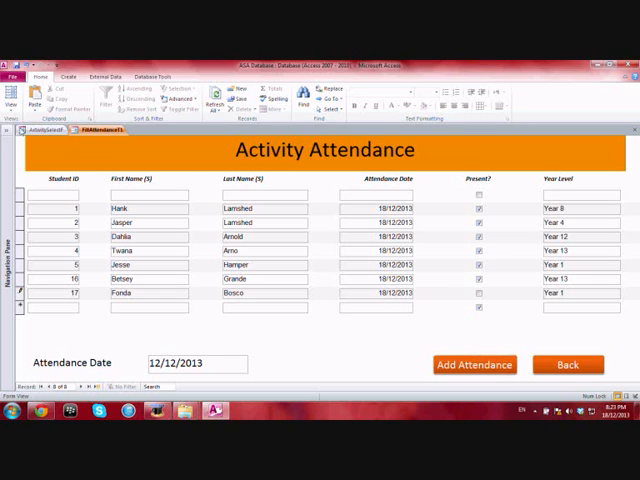
click(8, 131)
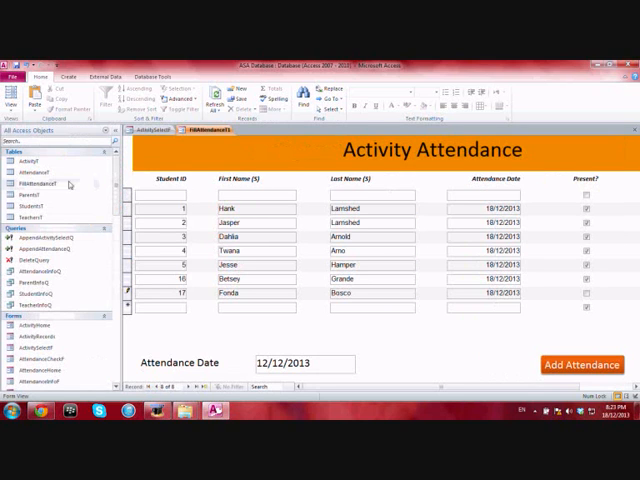
click(40, 185)
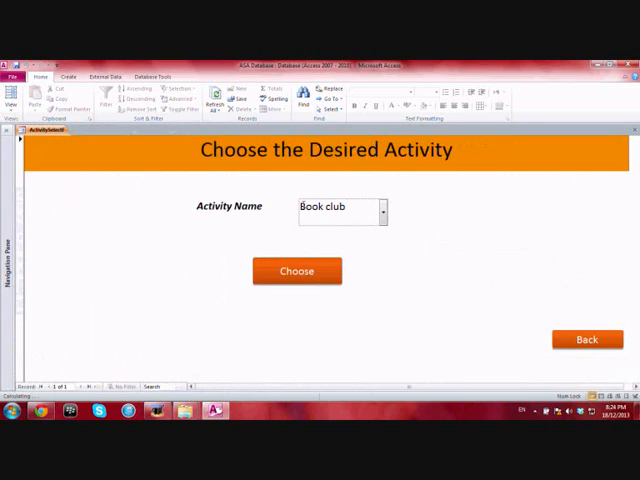
- Search attendance by date 12/12/2013, producing the seven-student Book club Attendance Report
click(296, 271)
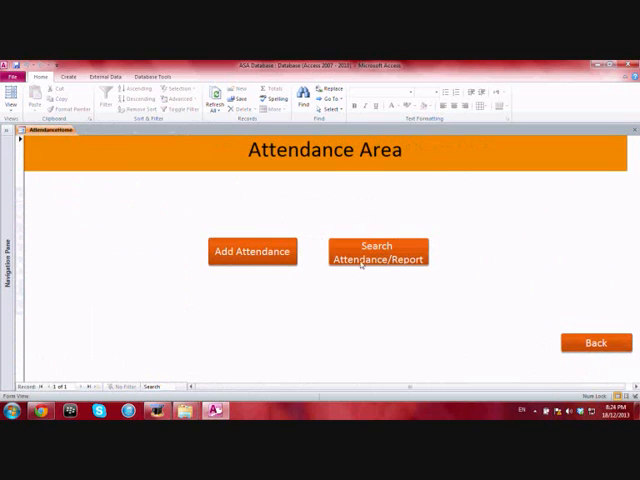
click(377, 251)
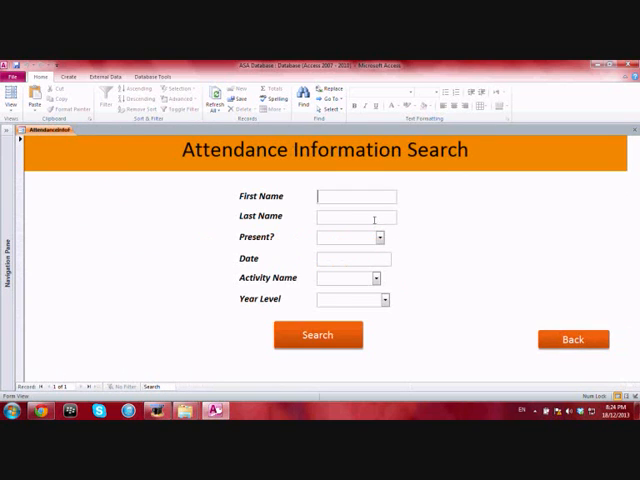
click(318, 334)
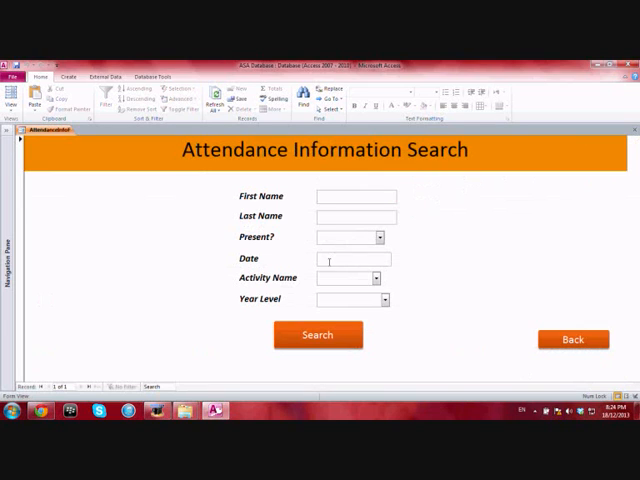
click(352, 258)
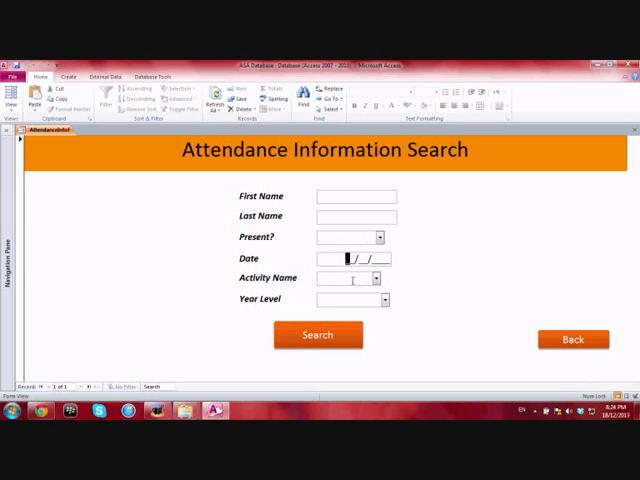
mouse_move(368, 272)
text(12/12/)
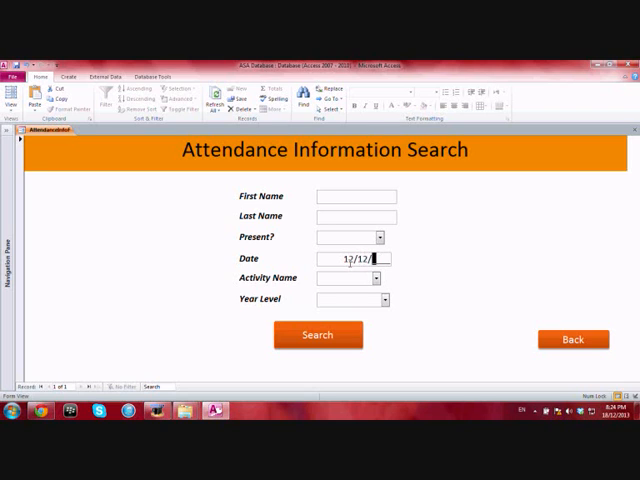
click(318, 335)
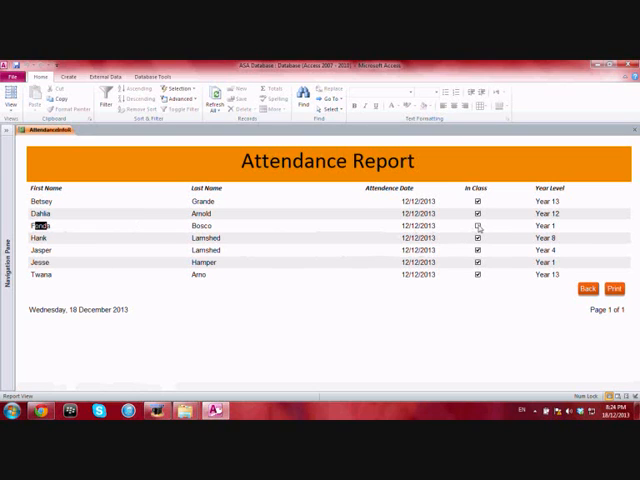
click(478, 225)
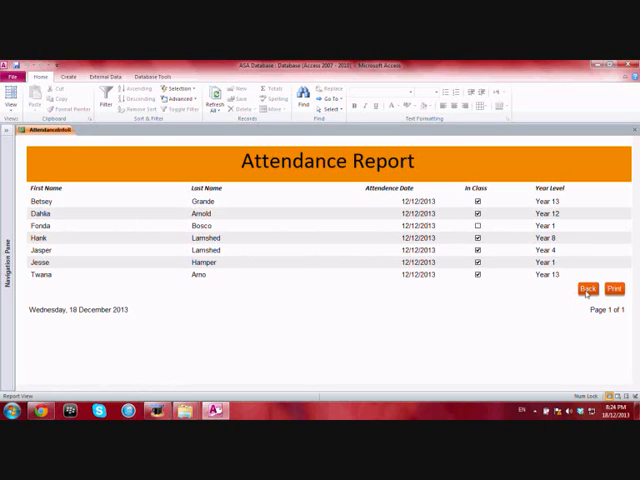
click(586, 289)
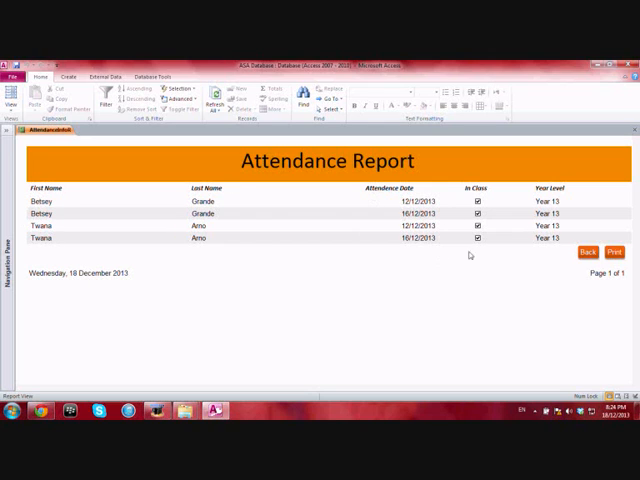
click(589, 252)
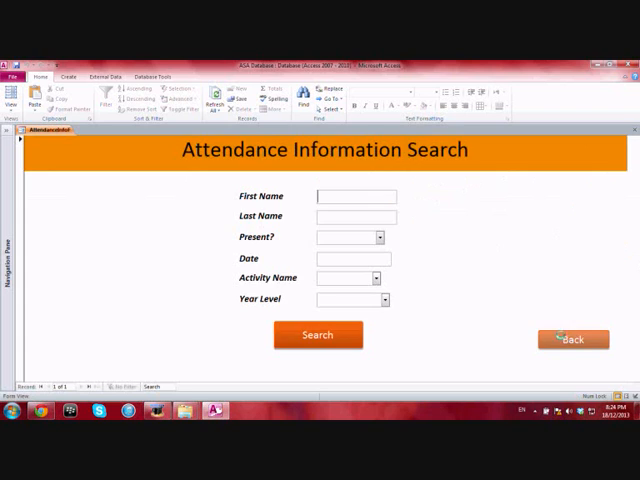
click(573, 338)
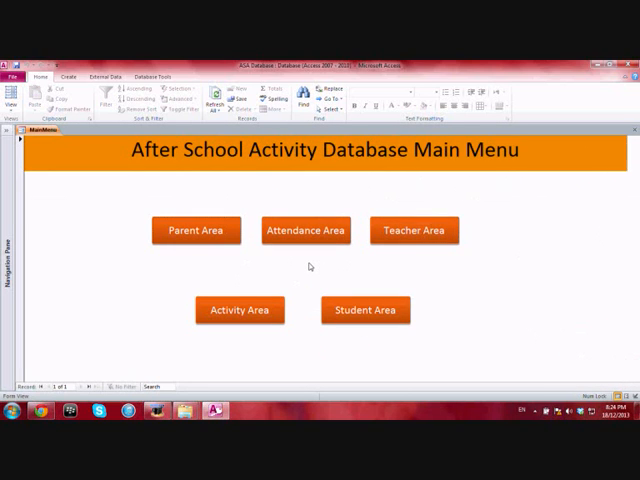